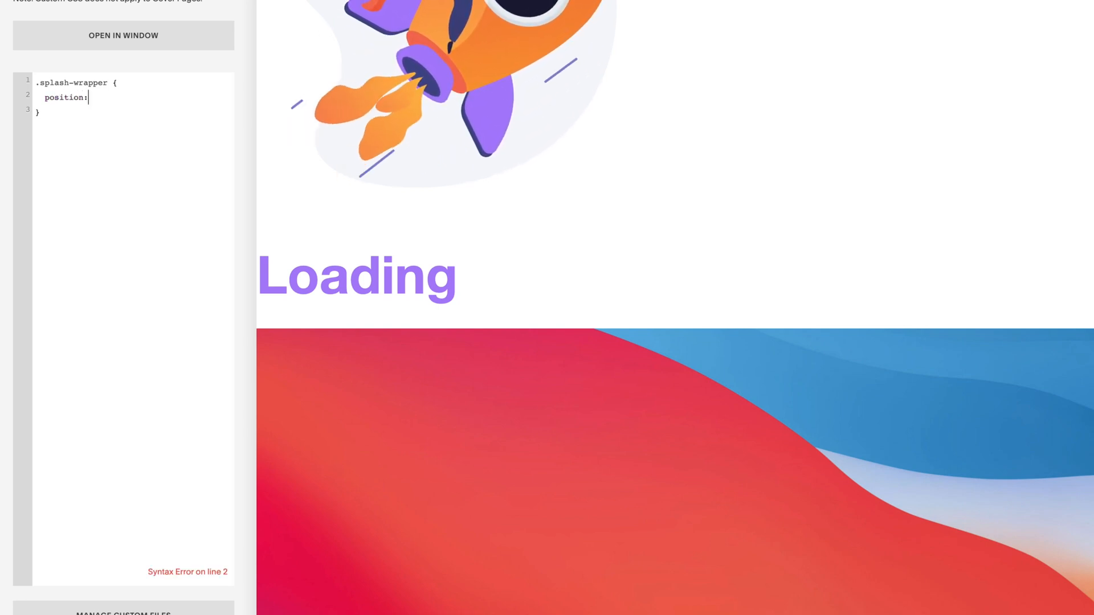
Add position: fixed; and z-index: 9999; to the .splash-wrapper rule
type("fixed;")
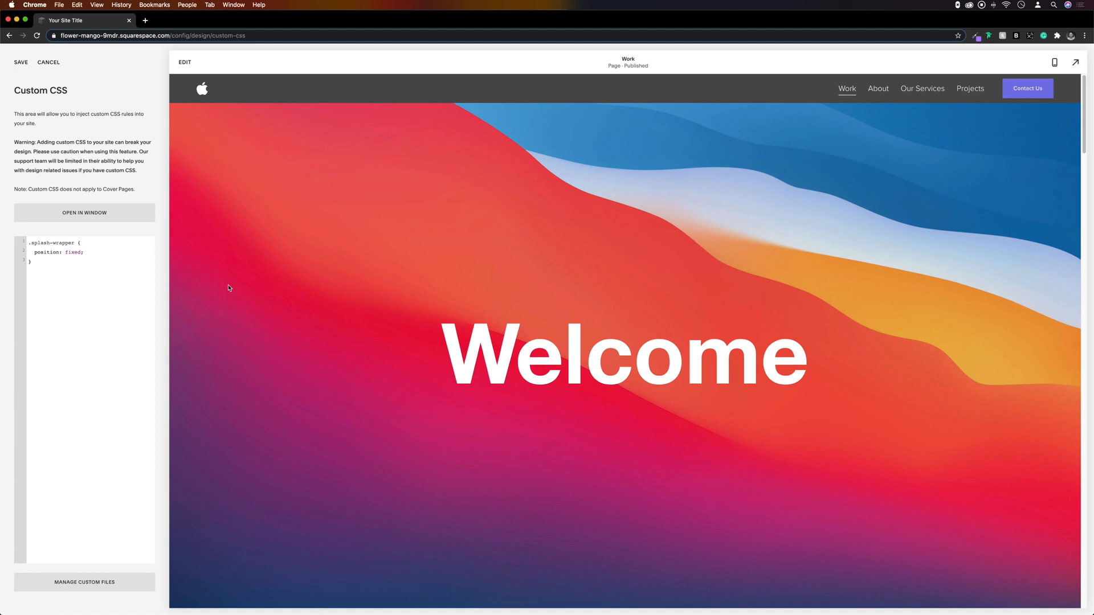
left_click(83, 252)
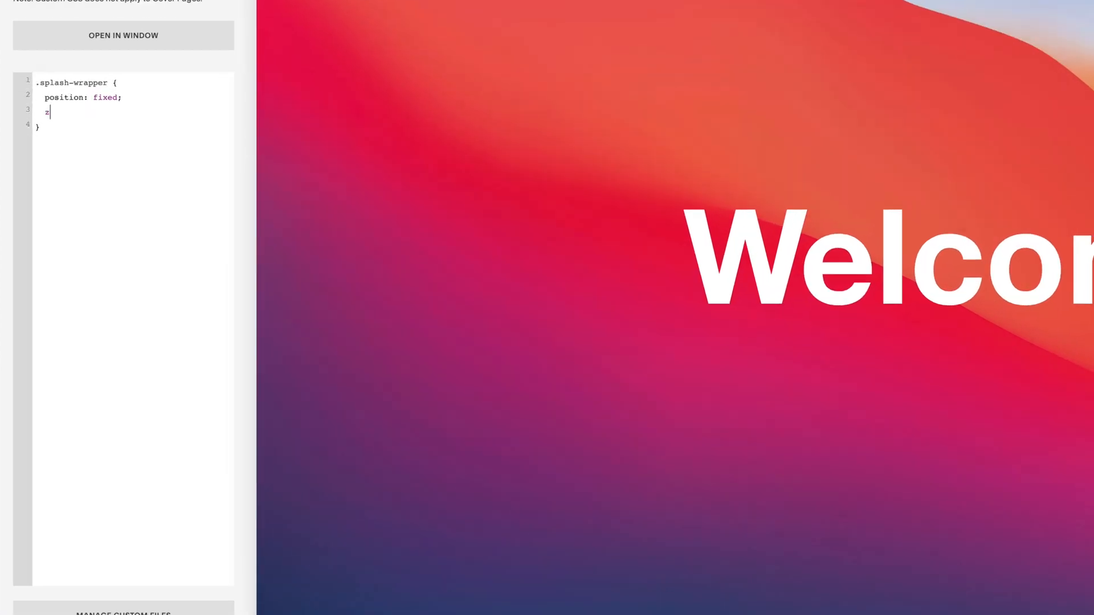
type("-ind")
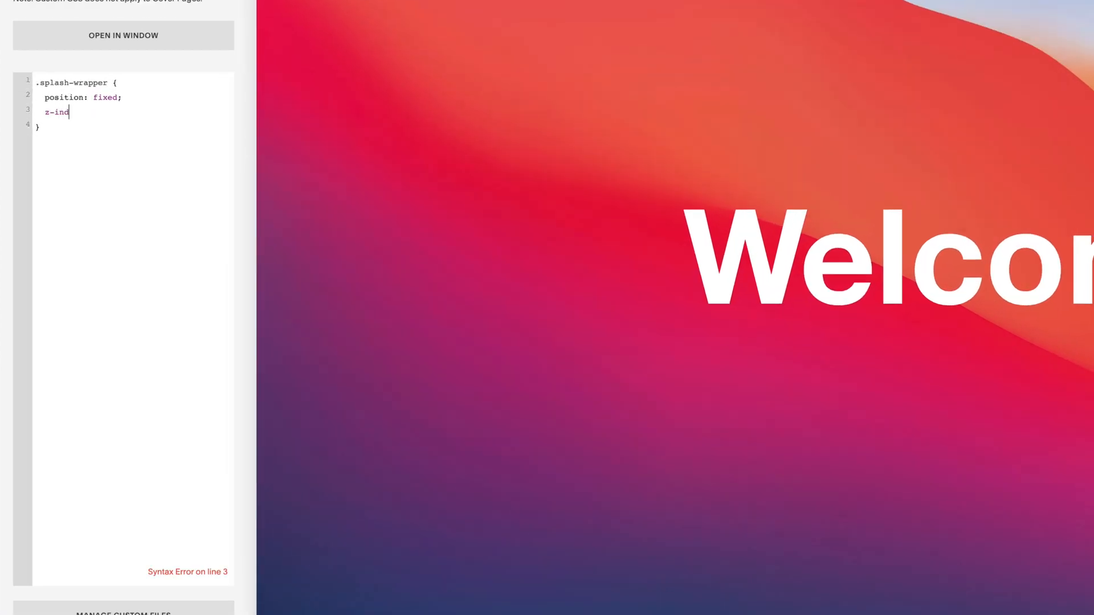
type("ex: 9999;")
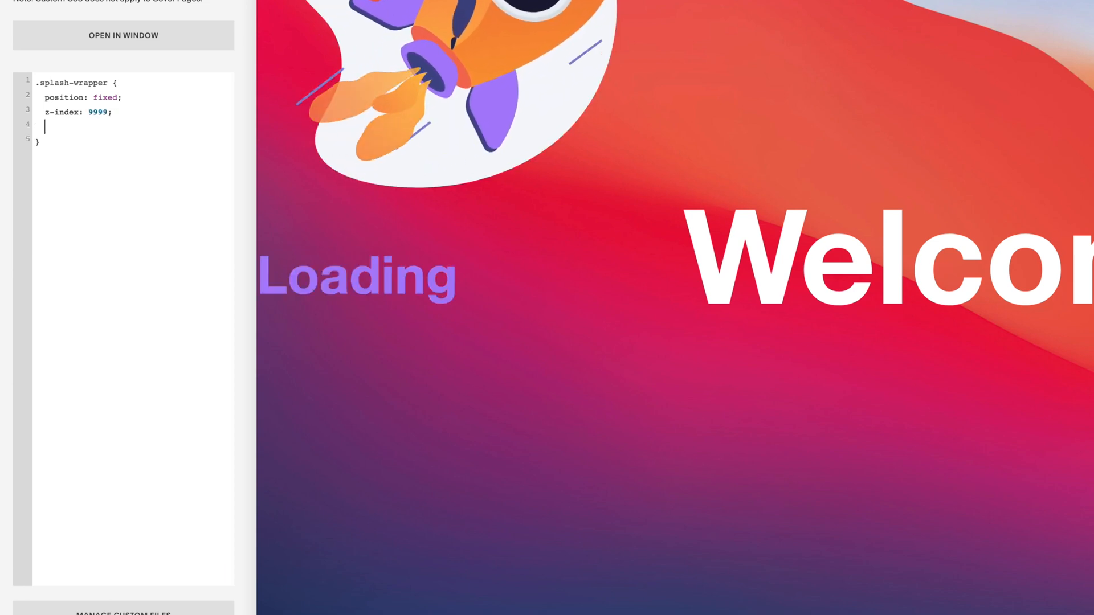
Add background-color: #f3f3f5; to the .splash-wrapper rule
type("backgr")
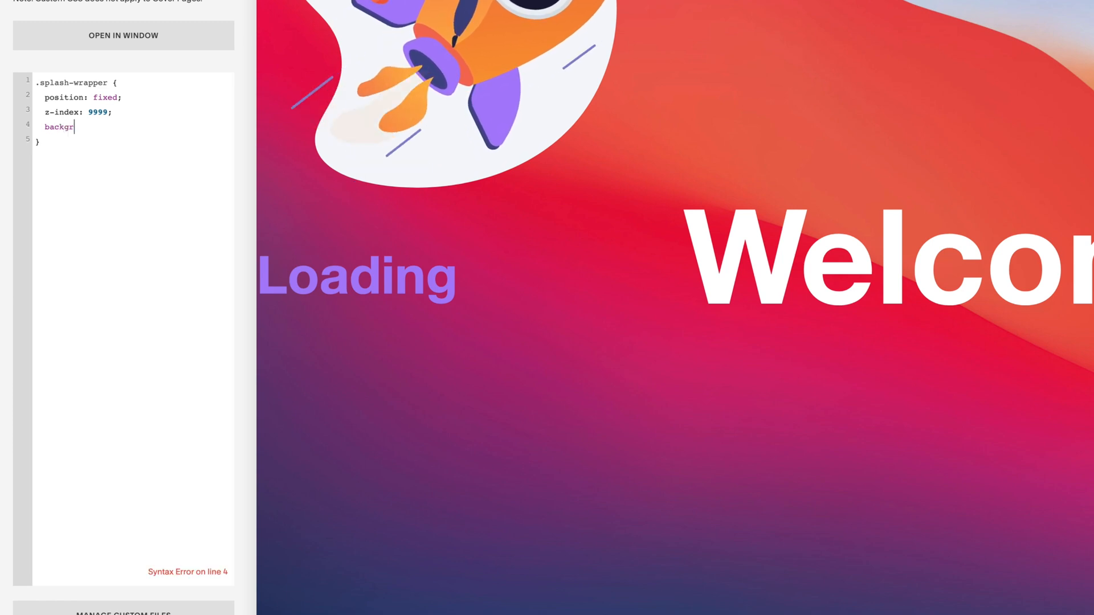
type("ound-")
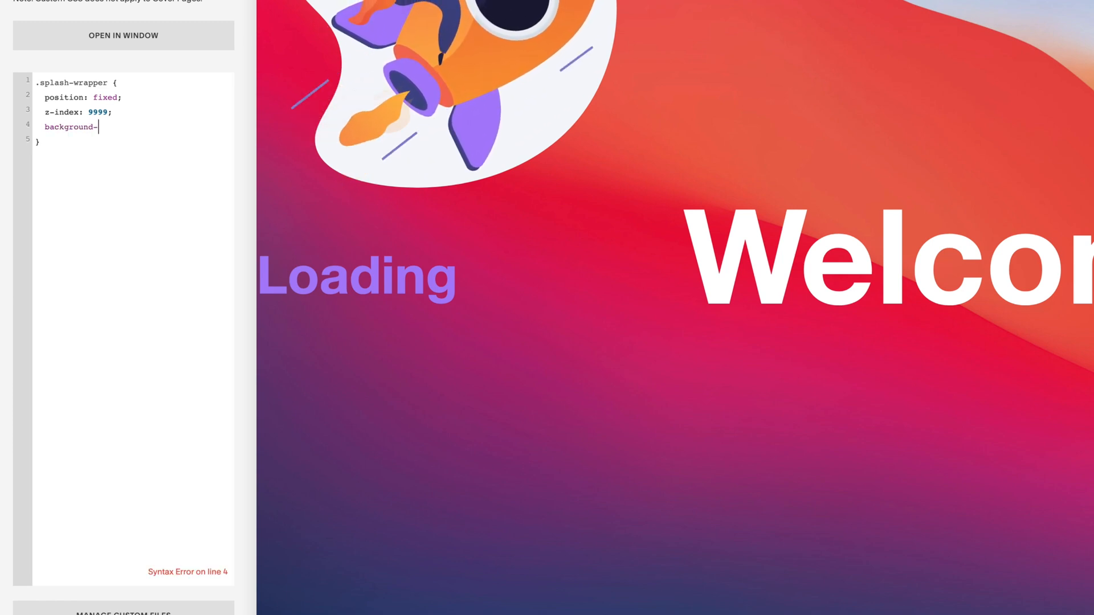
type("color")
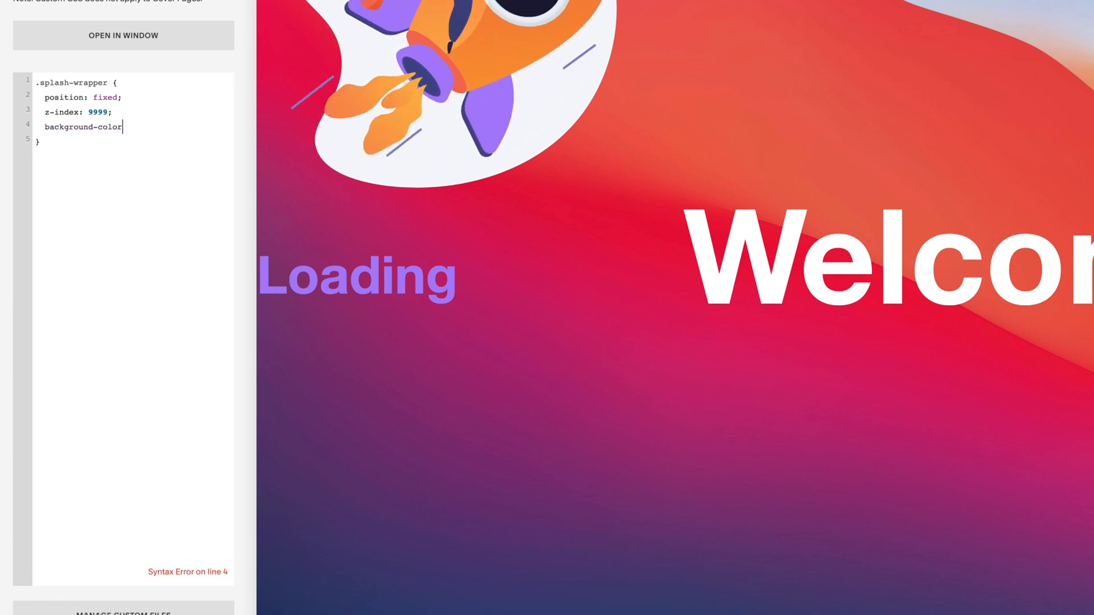
type(": #")
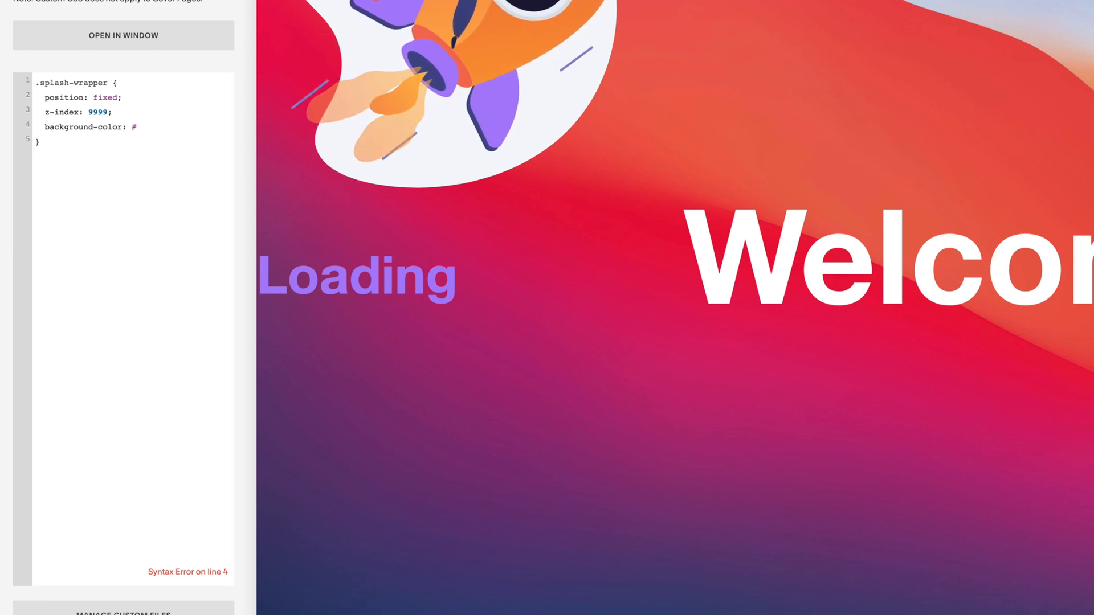
type("f3f3f5")
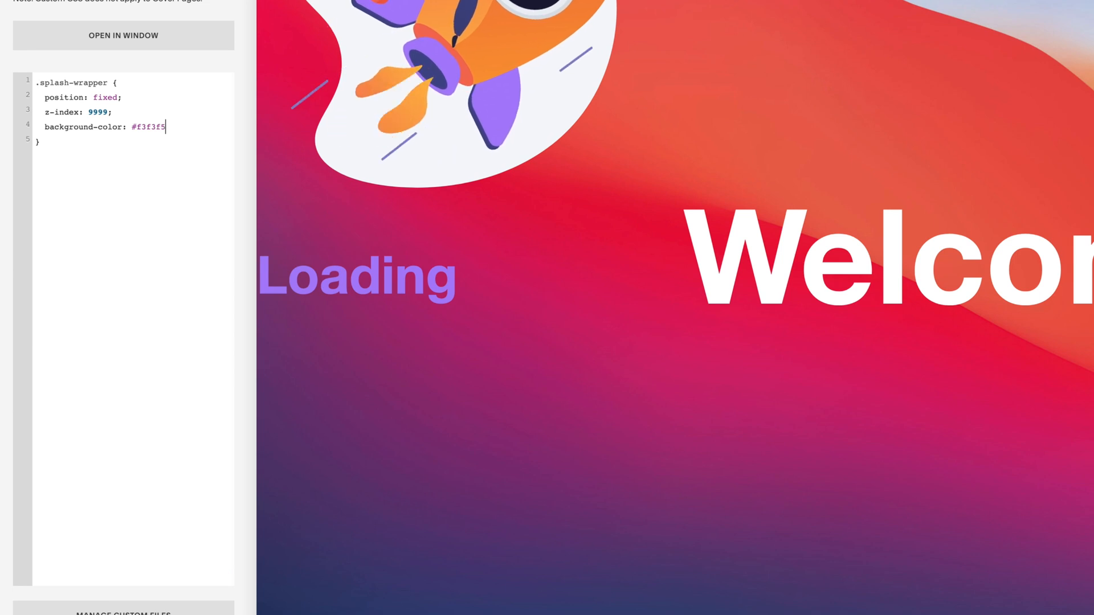
Add height: 100vh; and width: 100vw; so the wrapper fills the viewport
type("height")
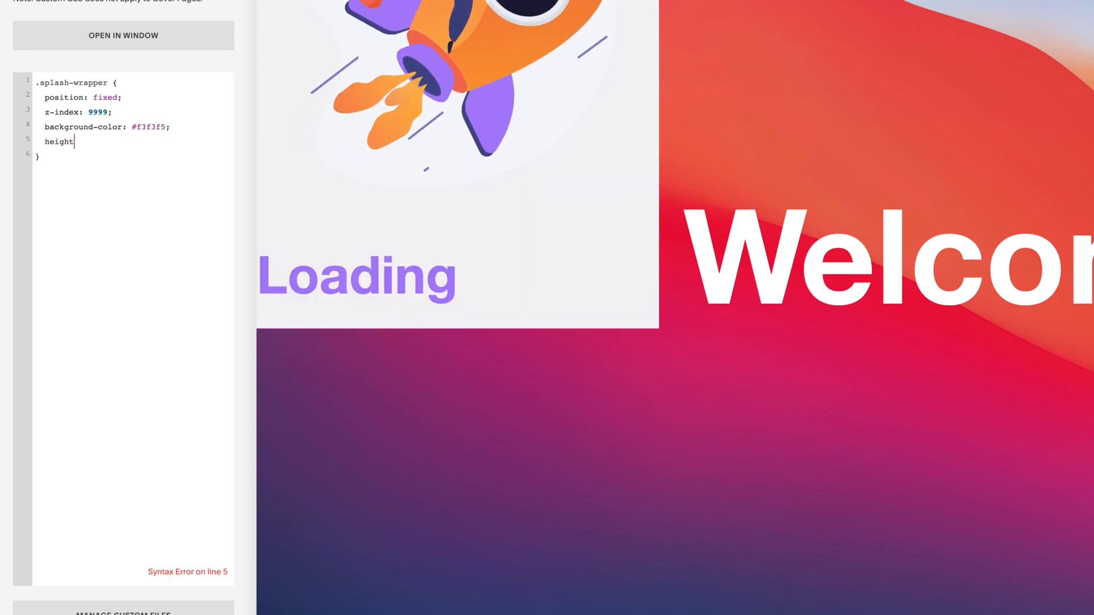
type(":")
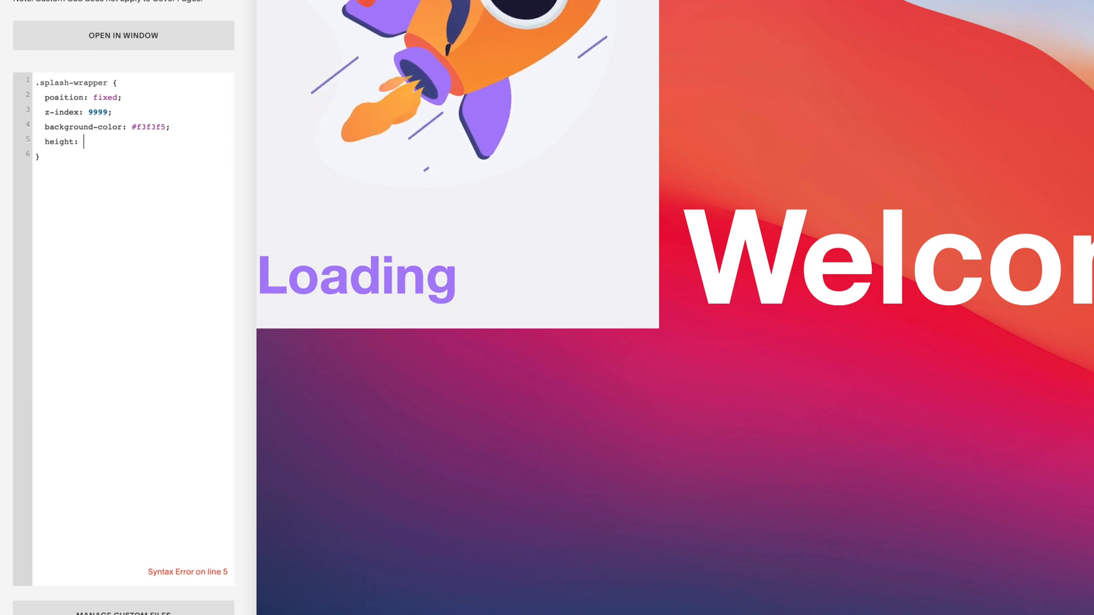
type("100vh;")
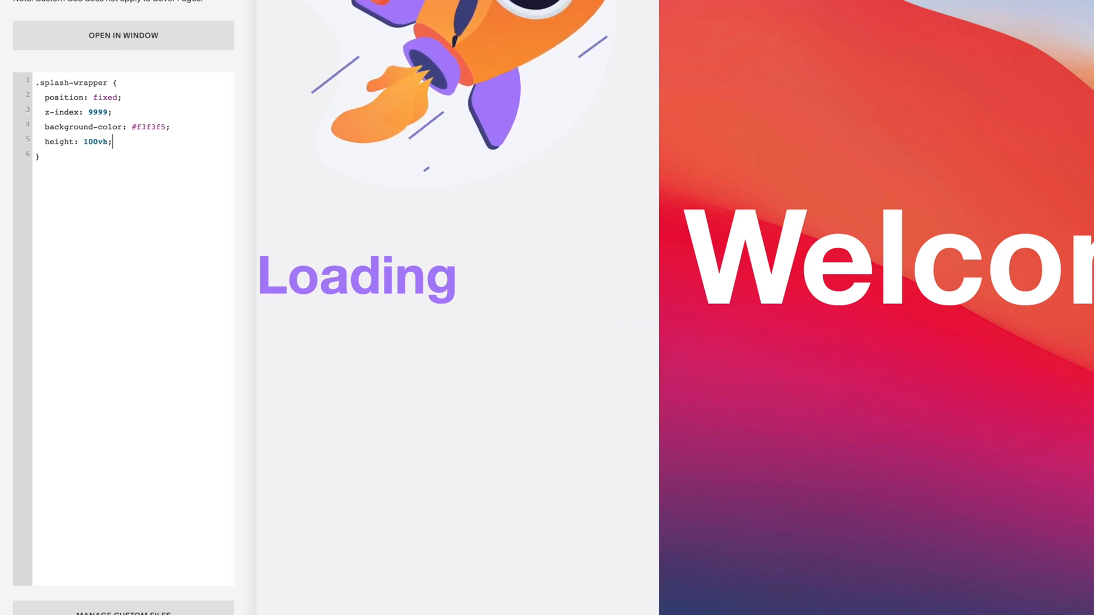
type("wi")
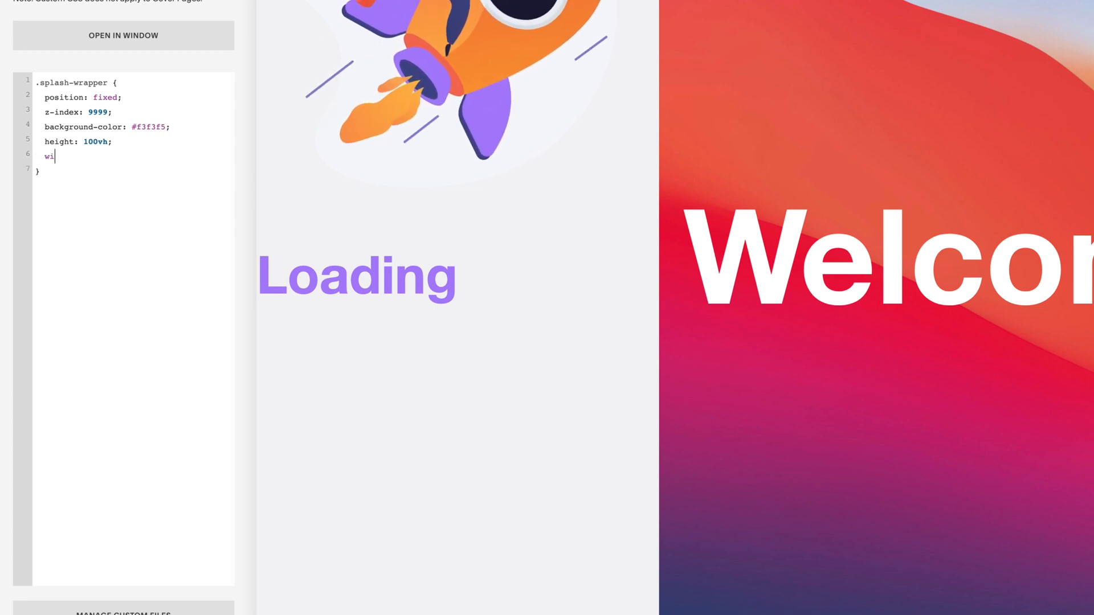
type("dth:")
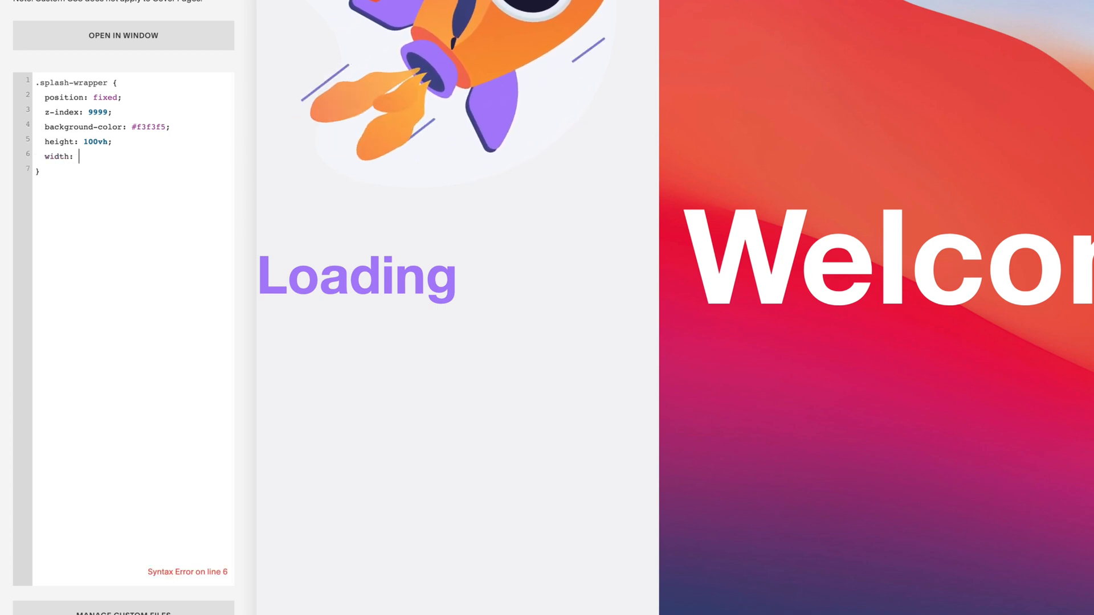
type("100vw;")
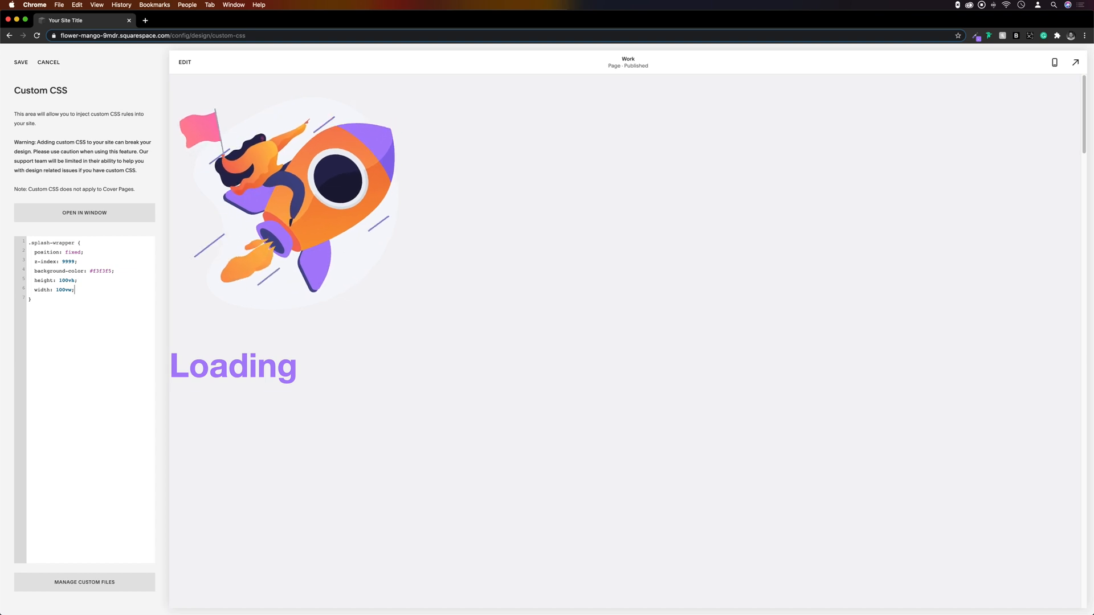
Add display: flex; and flex-flow: column nowrap; to .splash-wrapper
key("enter")
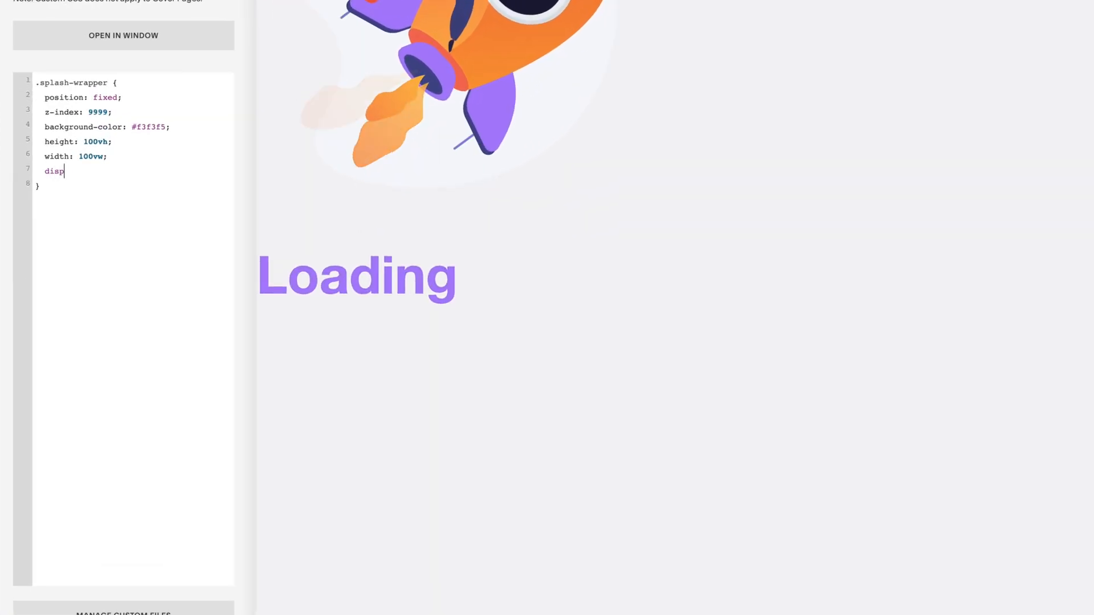
type("lay: flex;")
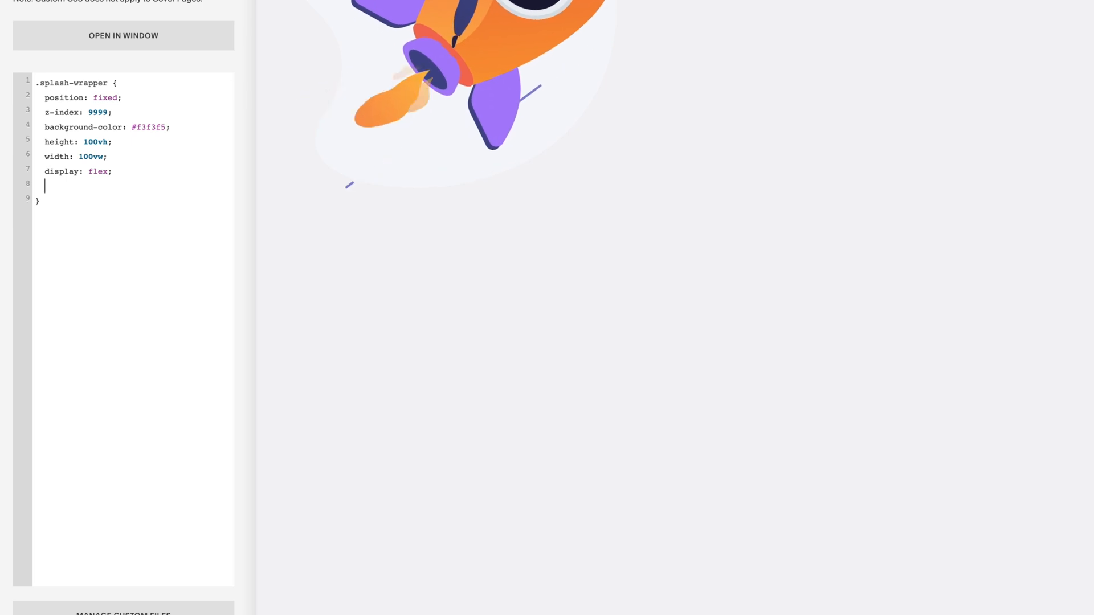
type("flex-f")
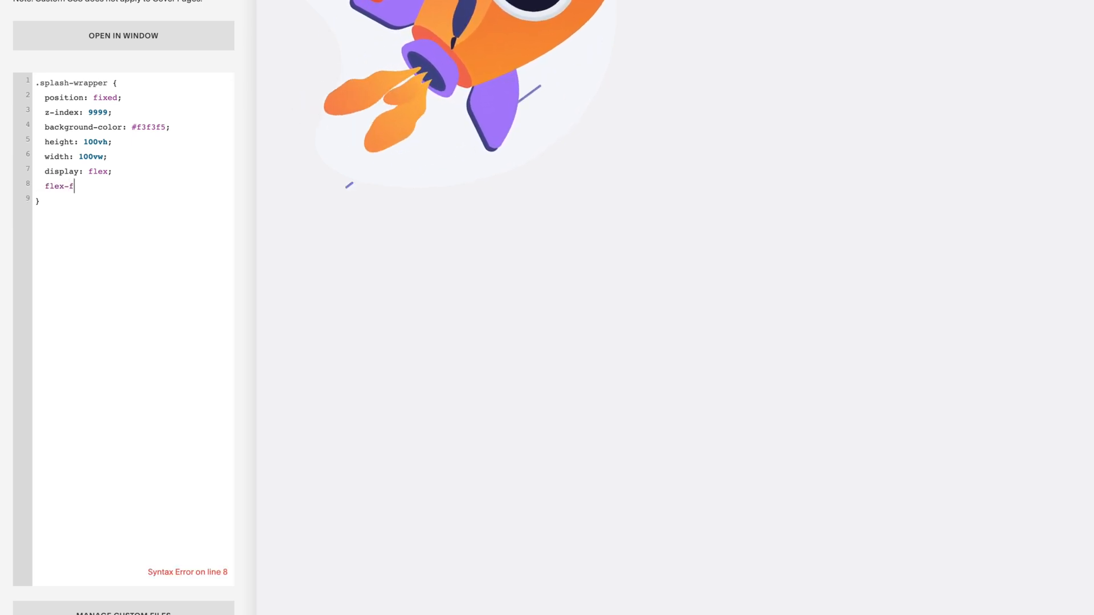
type("low: c")
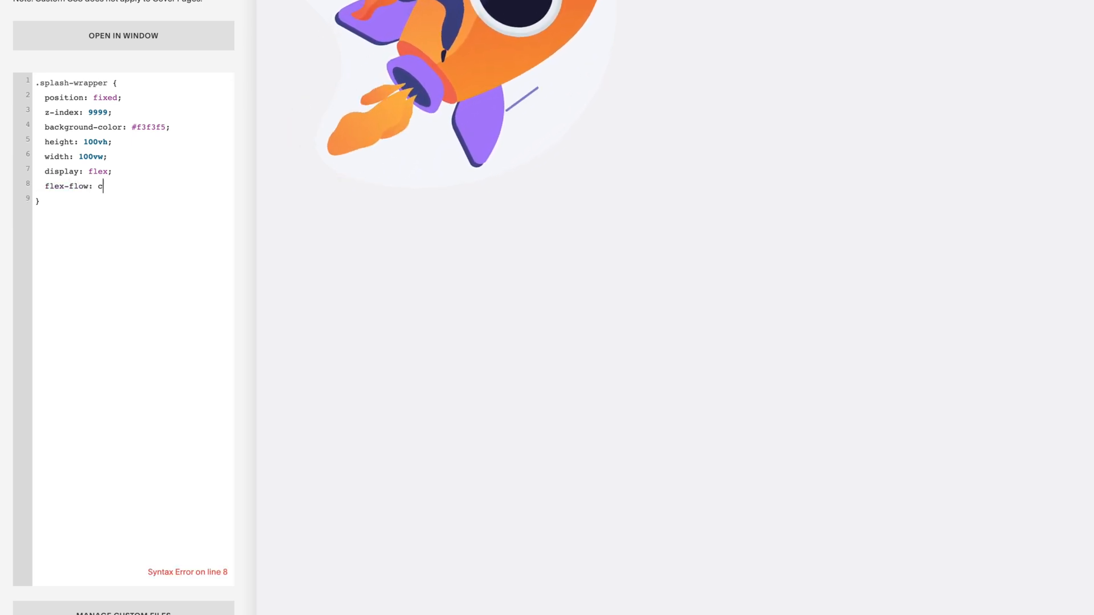
type("olumn")
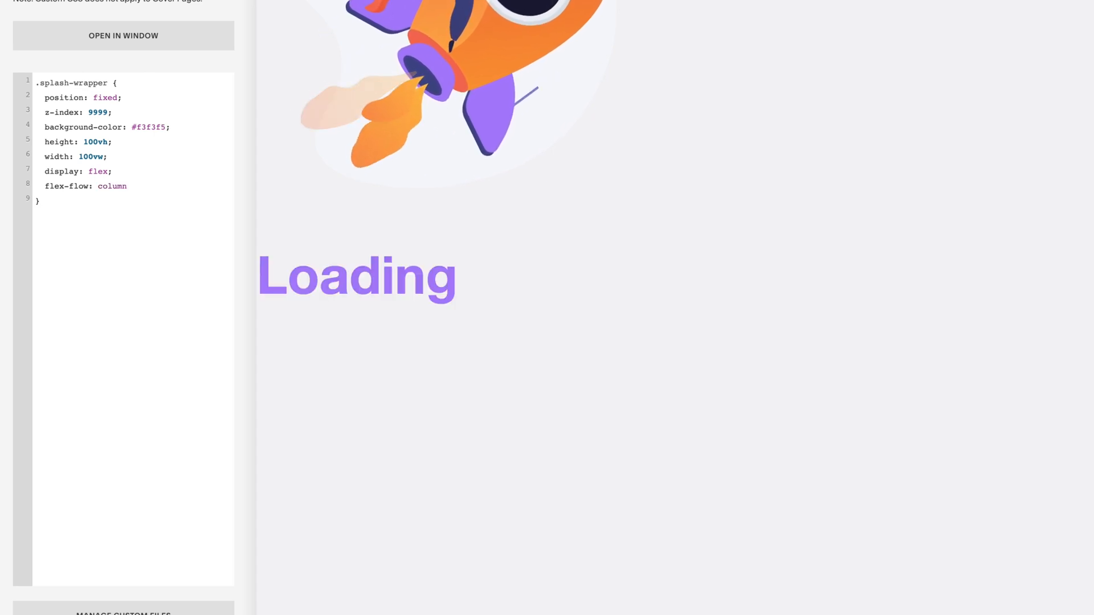
type("nowrap;")
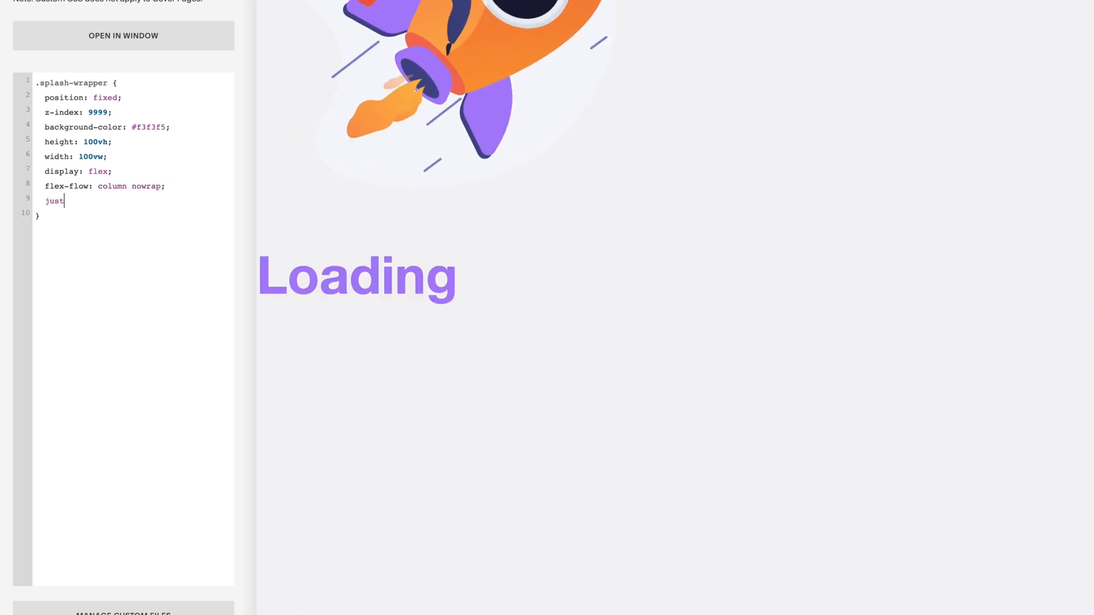
Add justify-content: center; and align-items: center; to centre the flex contents
type("ify-")
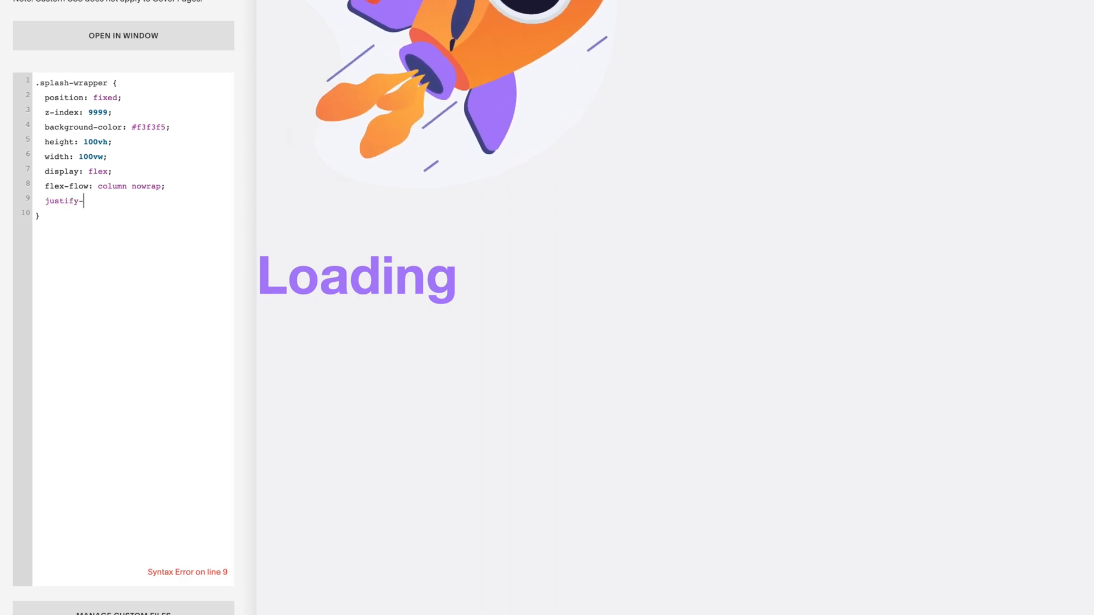
type("content: center;")
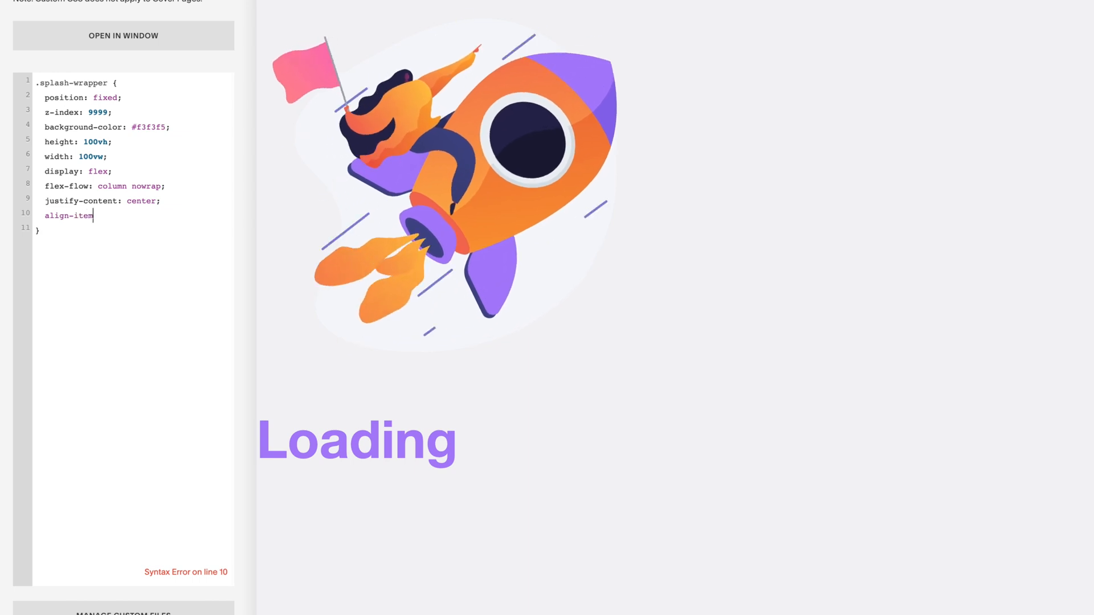
type("s: ce")
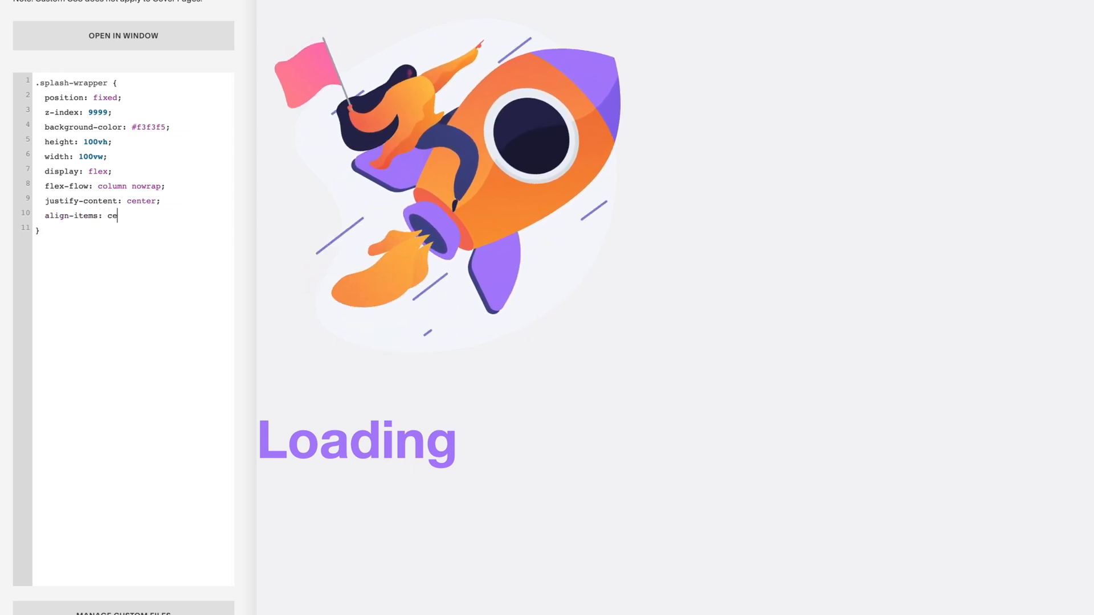
type("nter;")
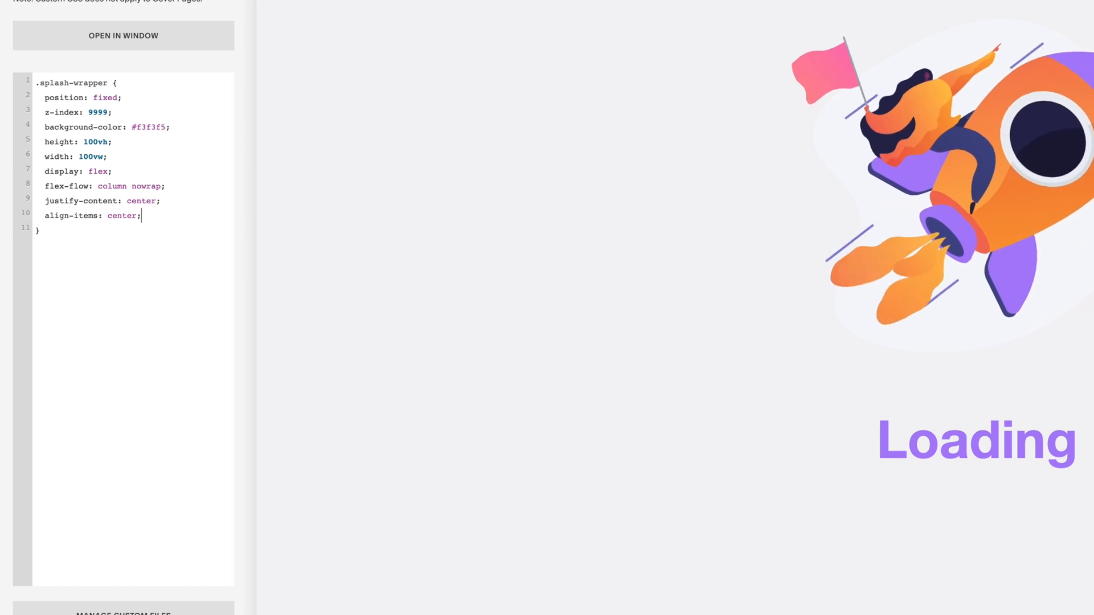
Add animation-name: slideOut; and animation-fill-mode: forwards; to .splash-wrapper
type("animation")
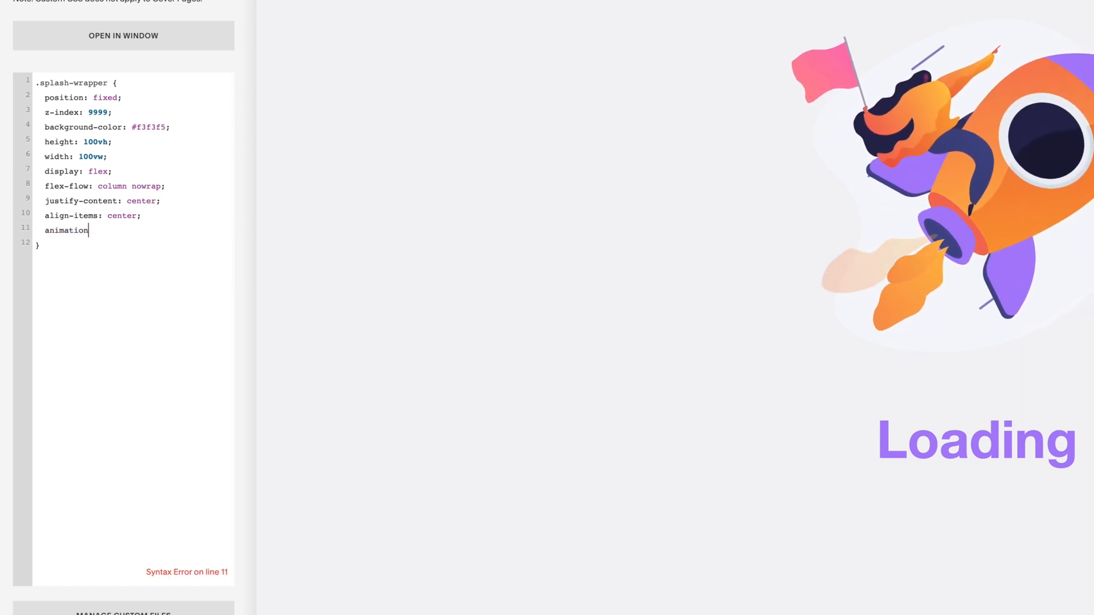
type("-name:")
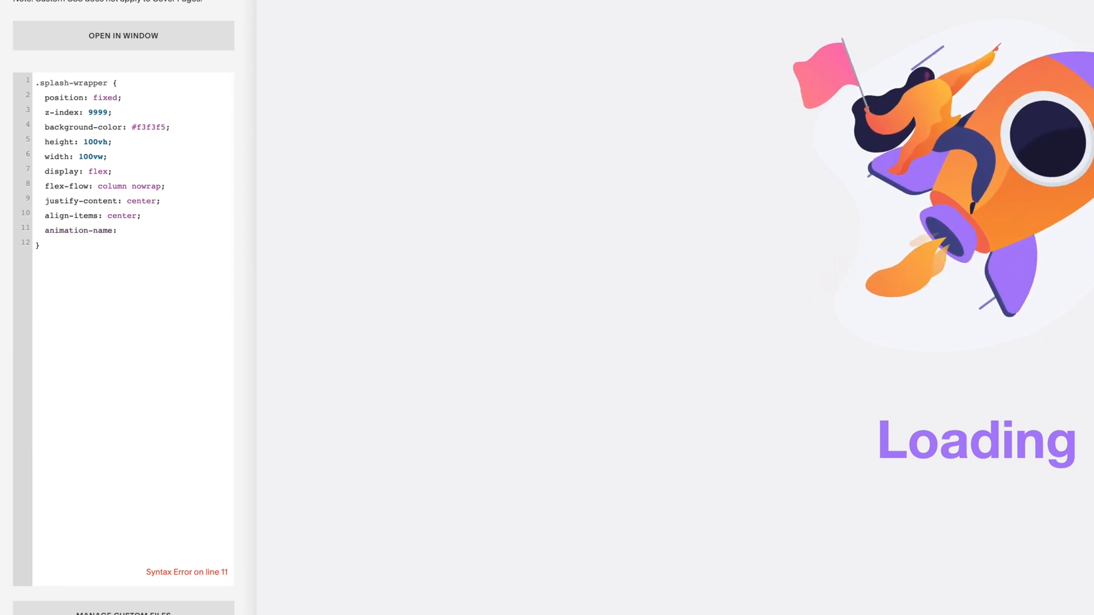
type("slide0")
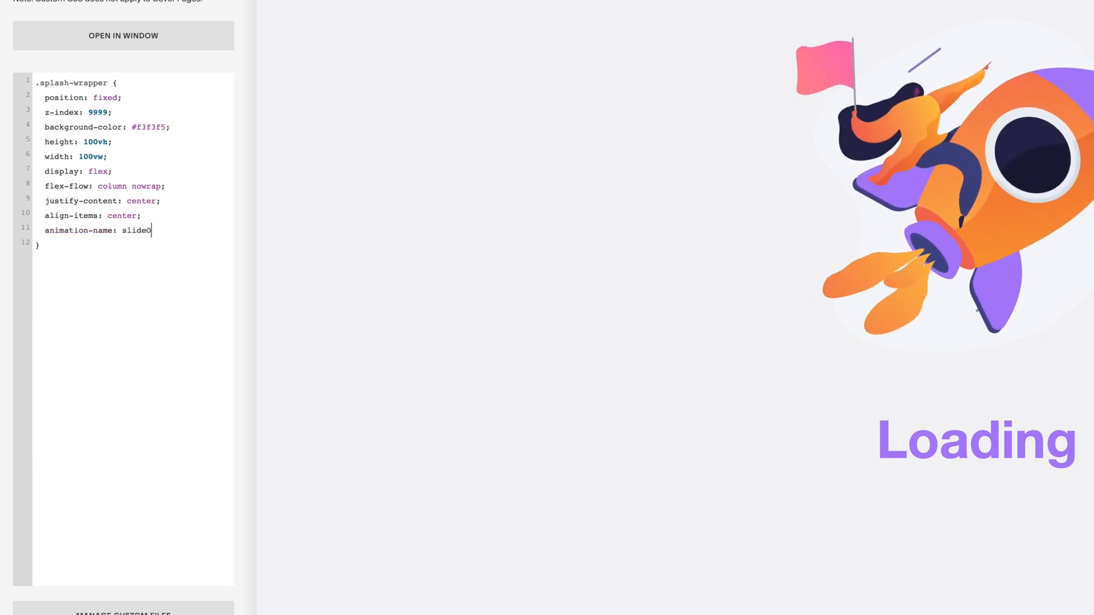
type("ut;")
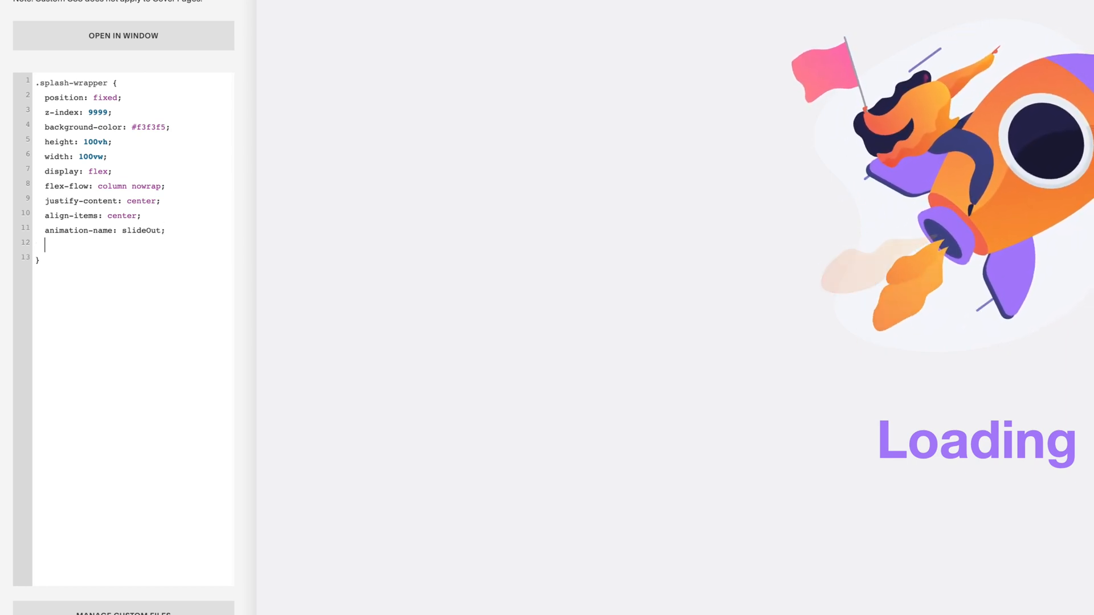
type("anima")
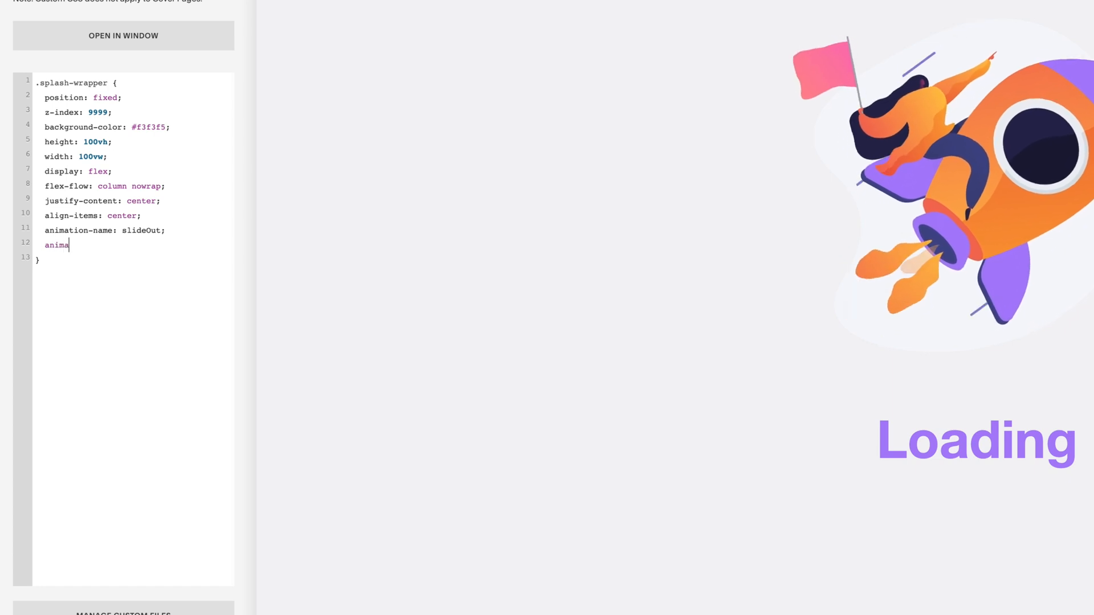
type("tion")
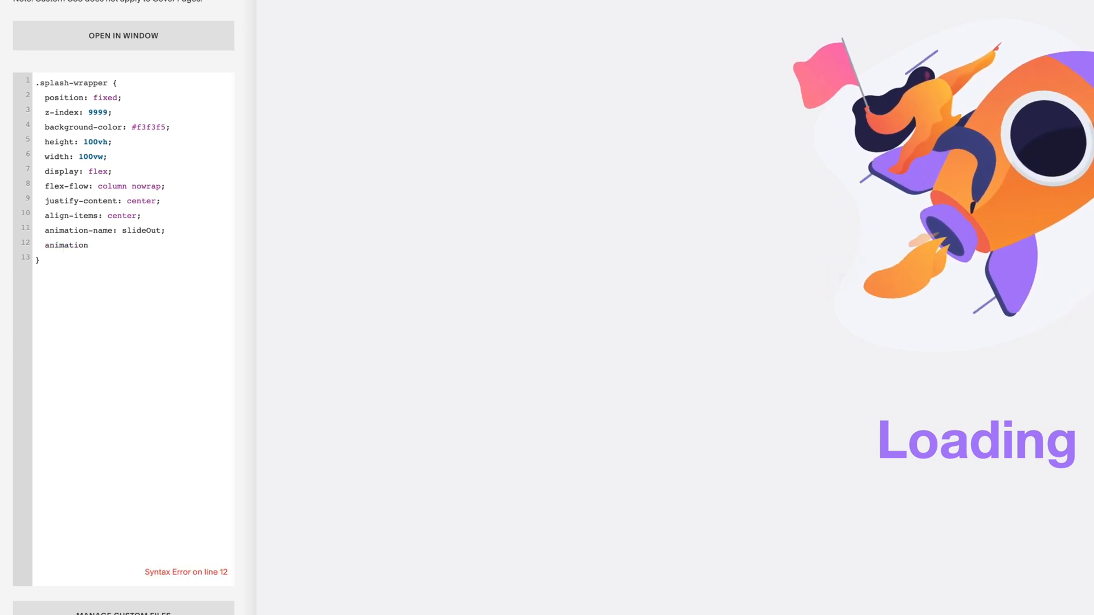
type("-")
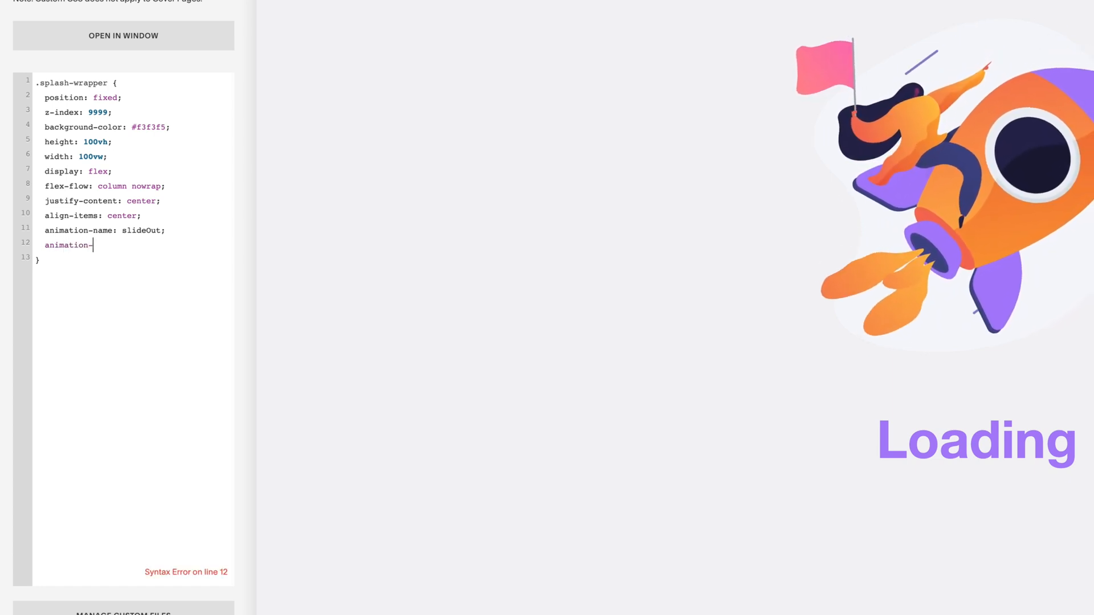
type("fill-")
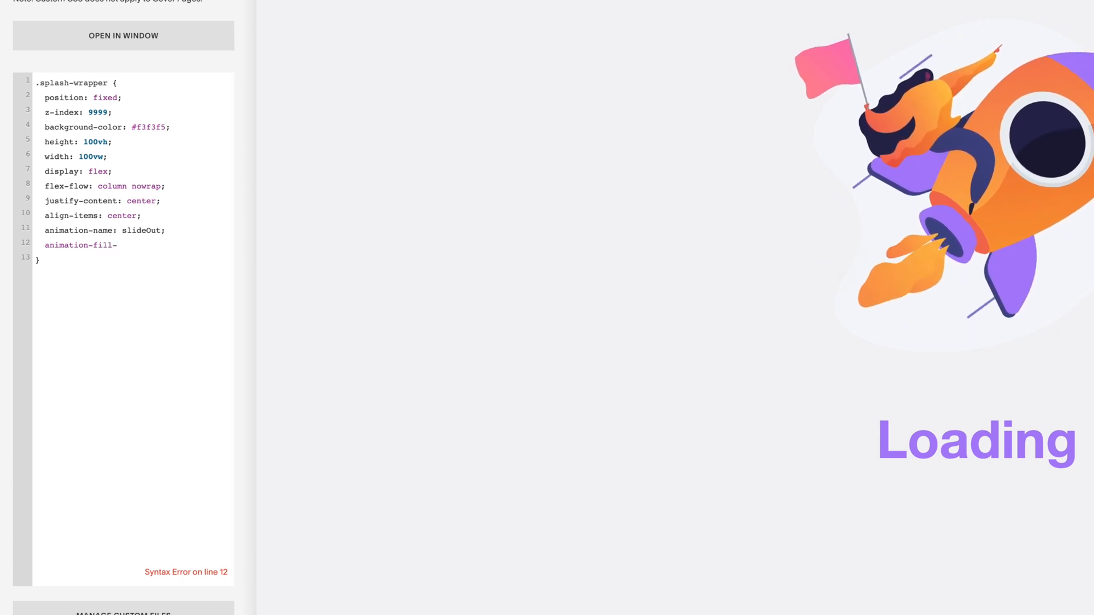
type("mode:")
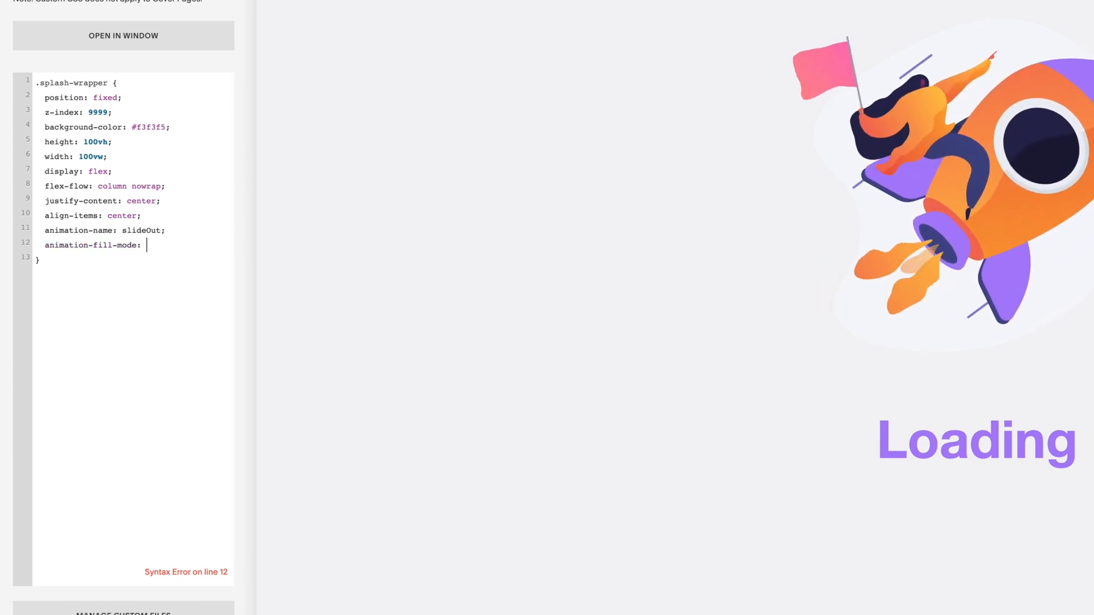
type("forwards;")
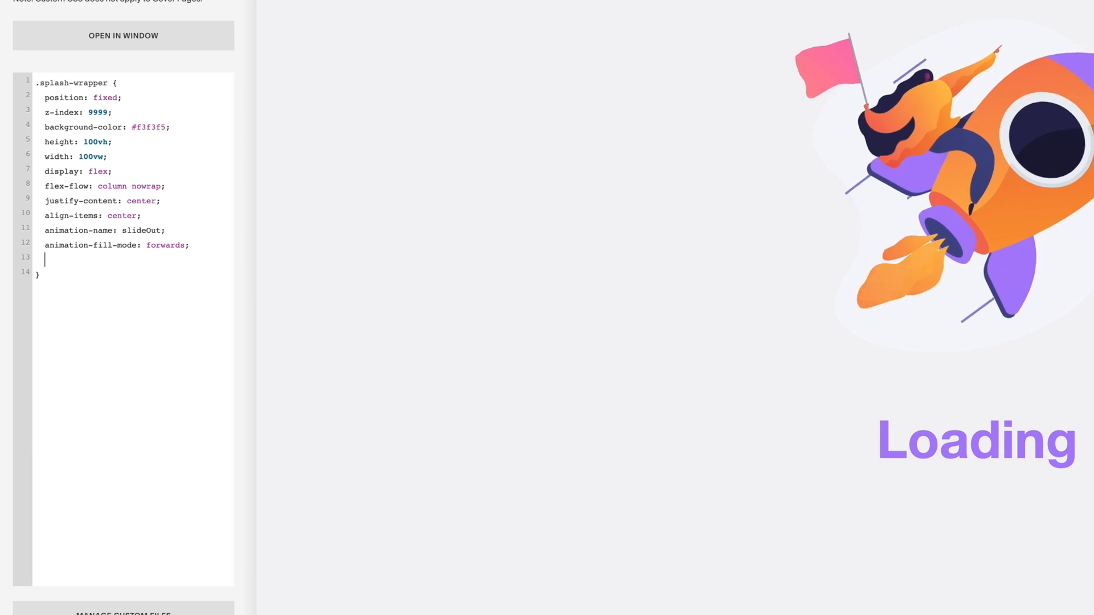
Add animation-duration: 2s; and animation-delay: 4s; to .splash-wrapper
type("animation-durat")
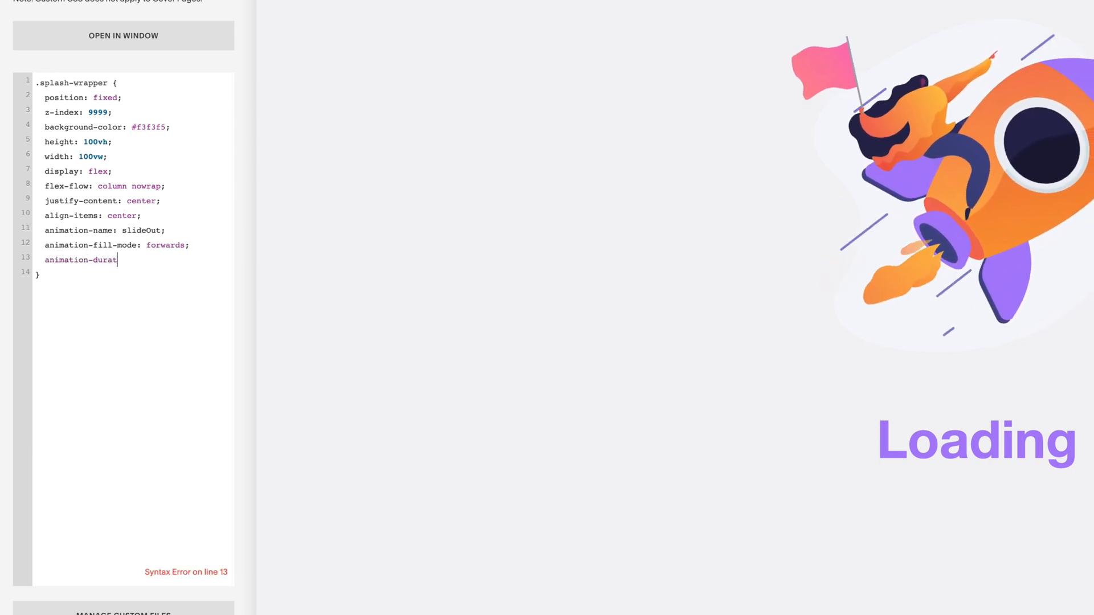
type("ion:")
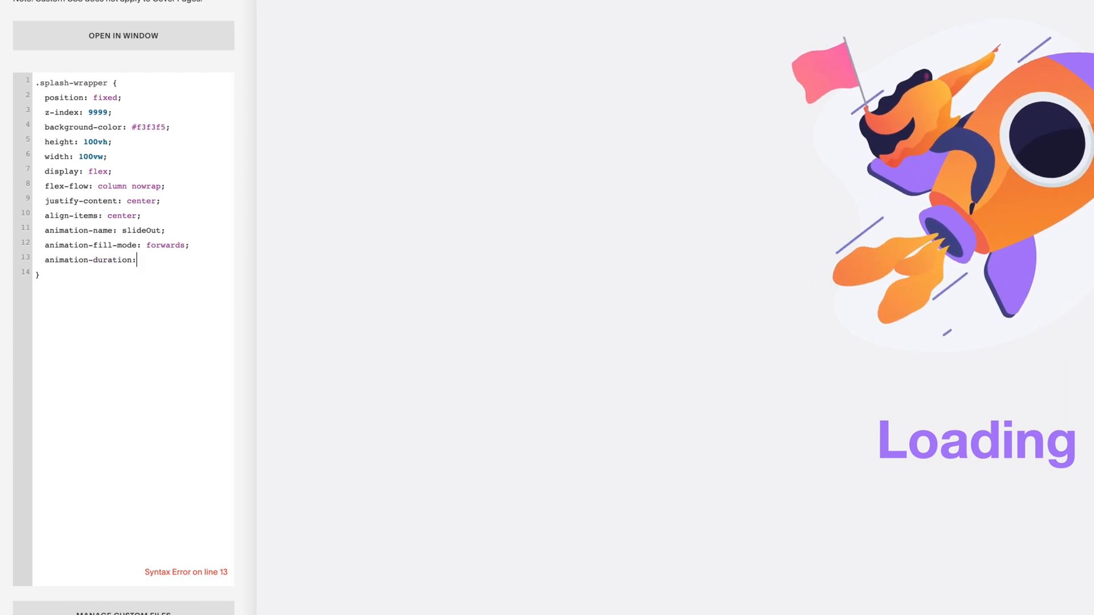
type("2s;")
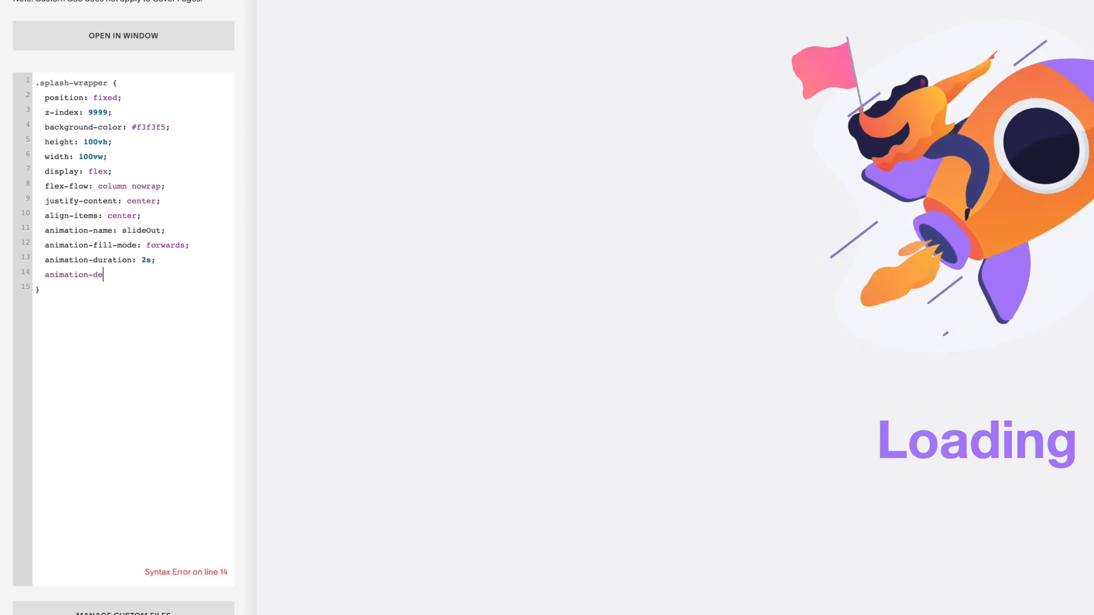
type("lay:")
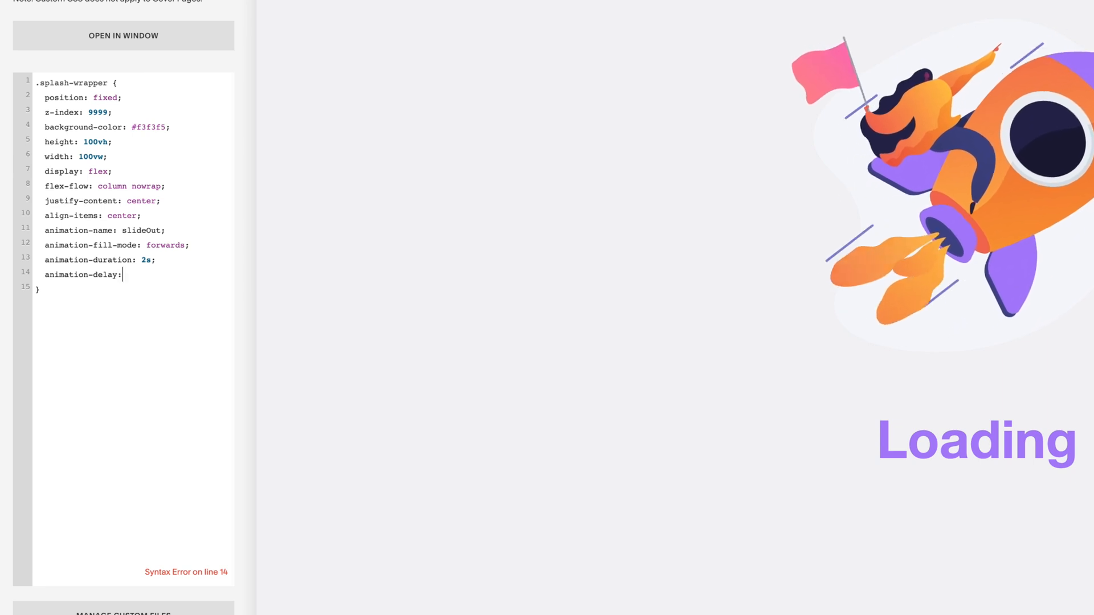
type("4s;")
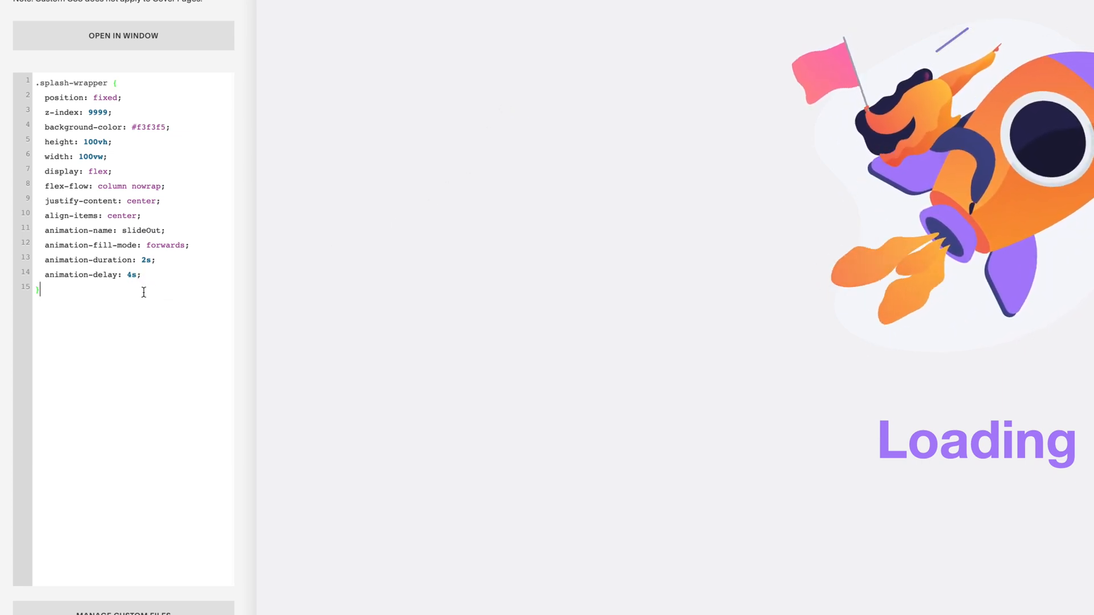
type("@keyframes")
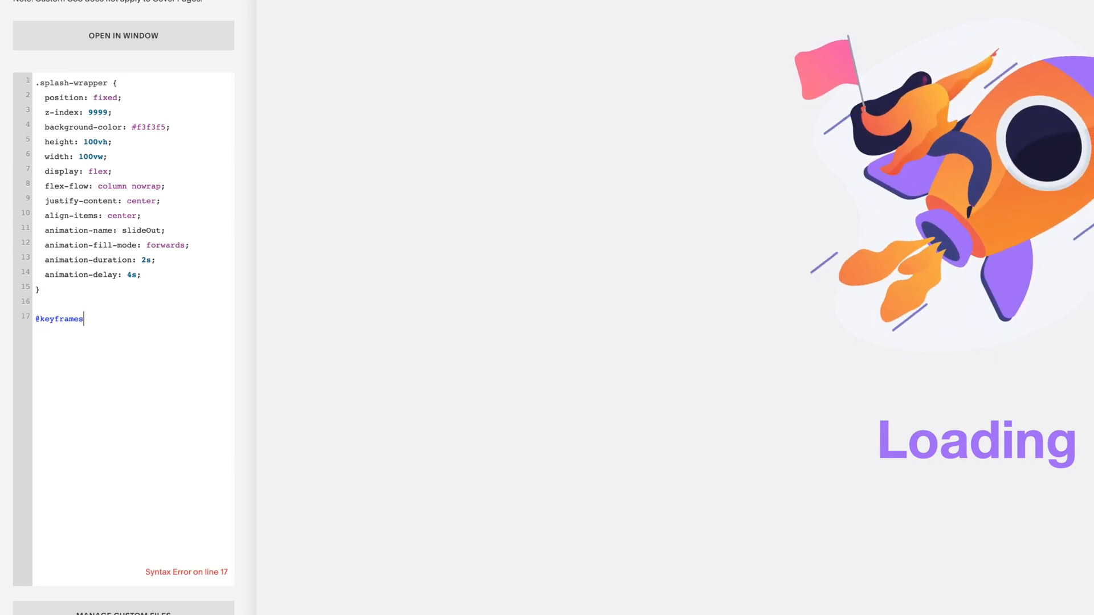
type("slide")
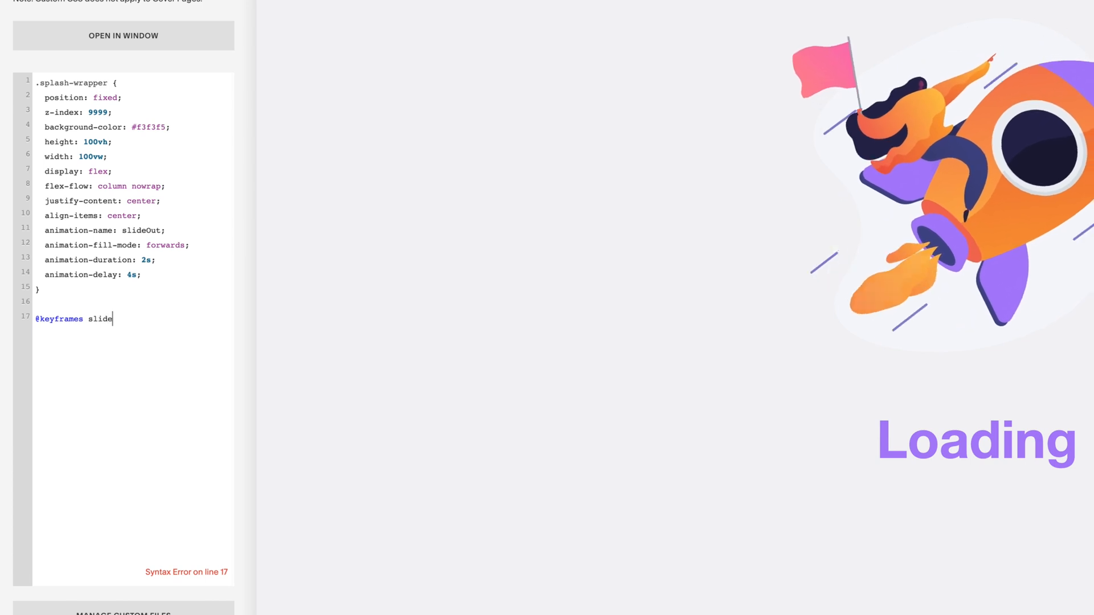
type("Out {")
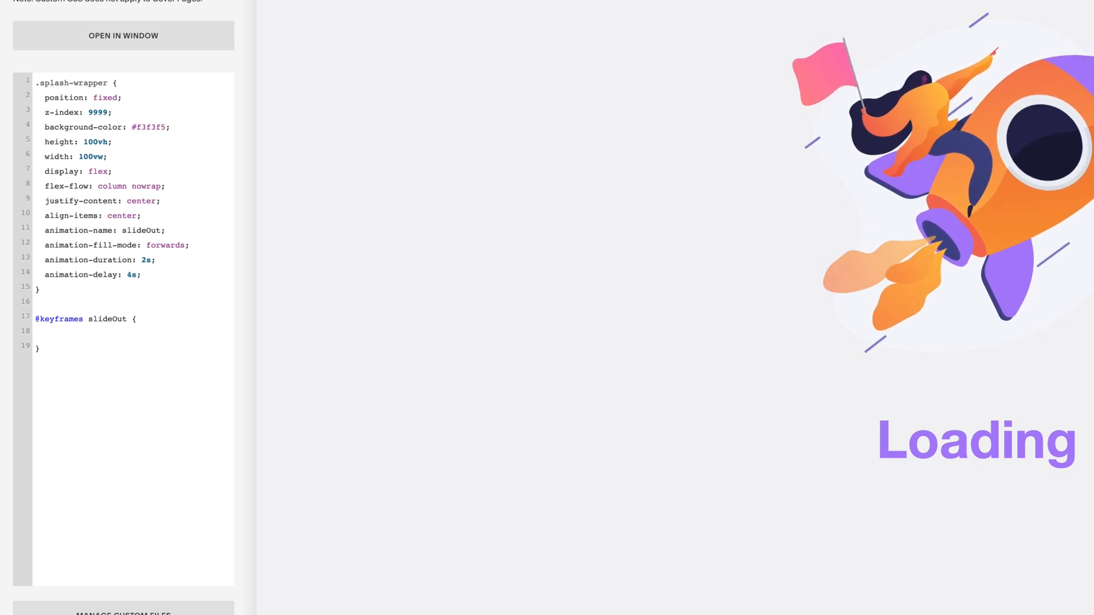
type("from {margin-")
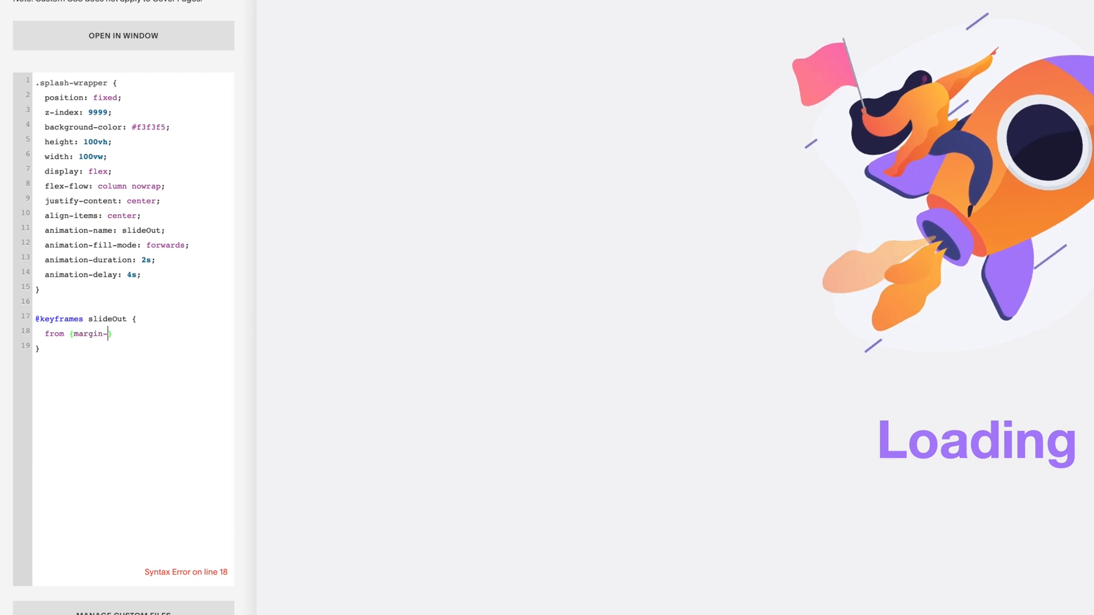
type("left: 0v")
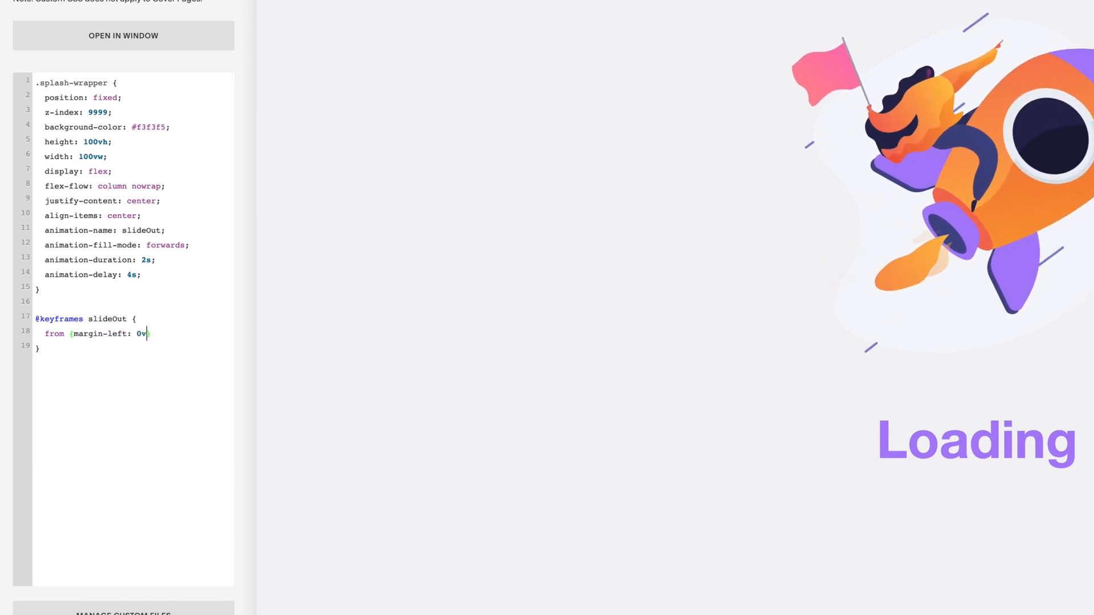
type("w;}")
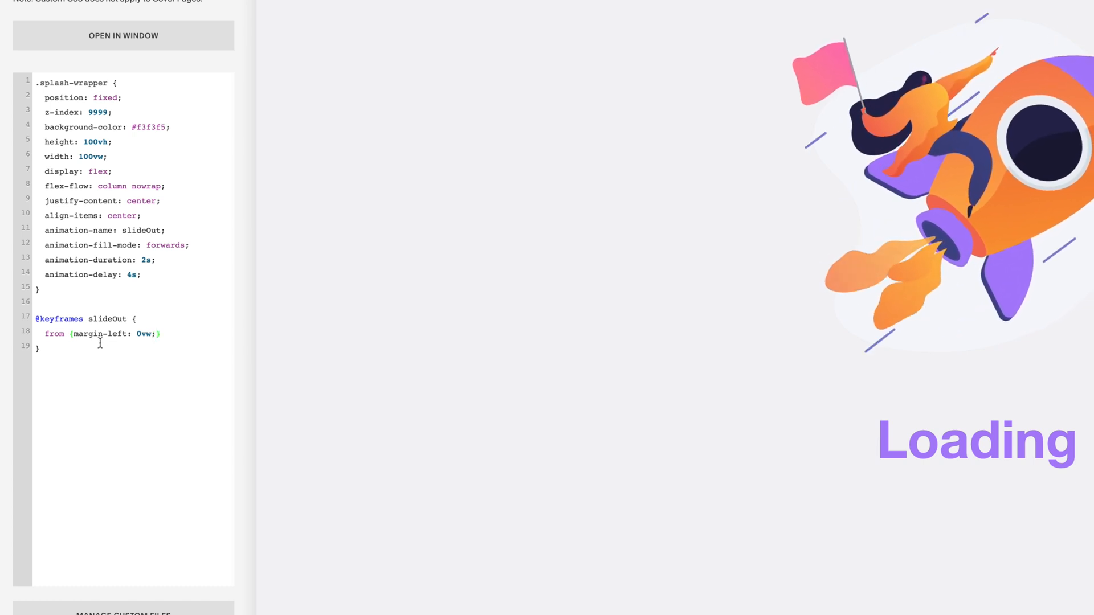
Duplicate the from line and rename it to to {margin-left: -100vw;}
double_click(55, 334)
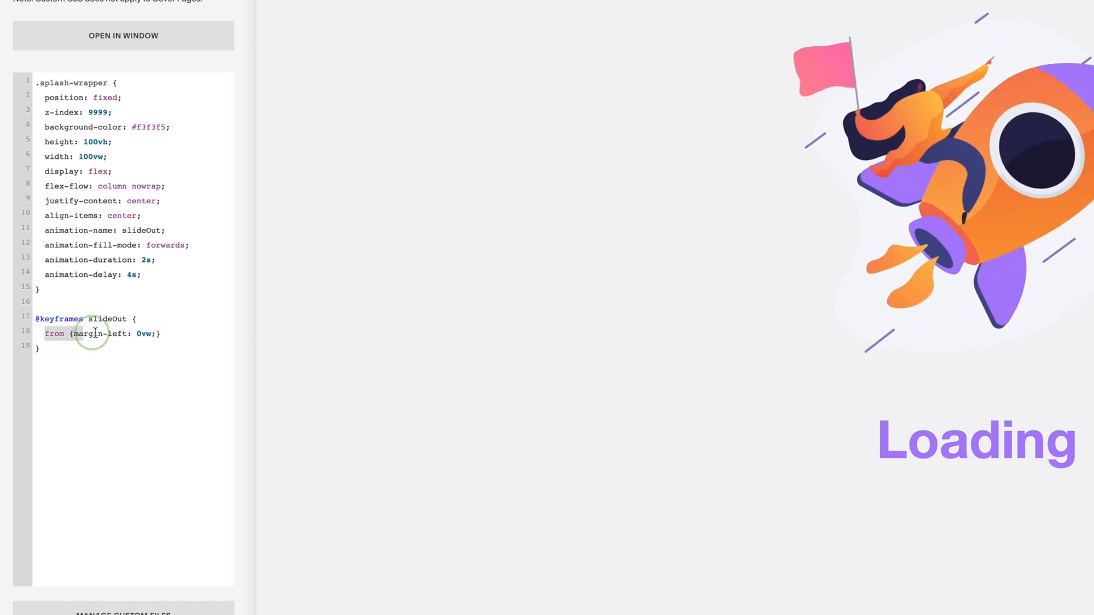
type("from {margin-left: 0vw;}")
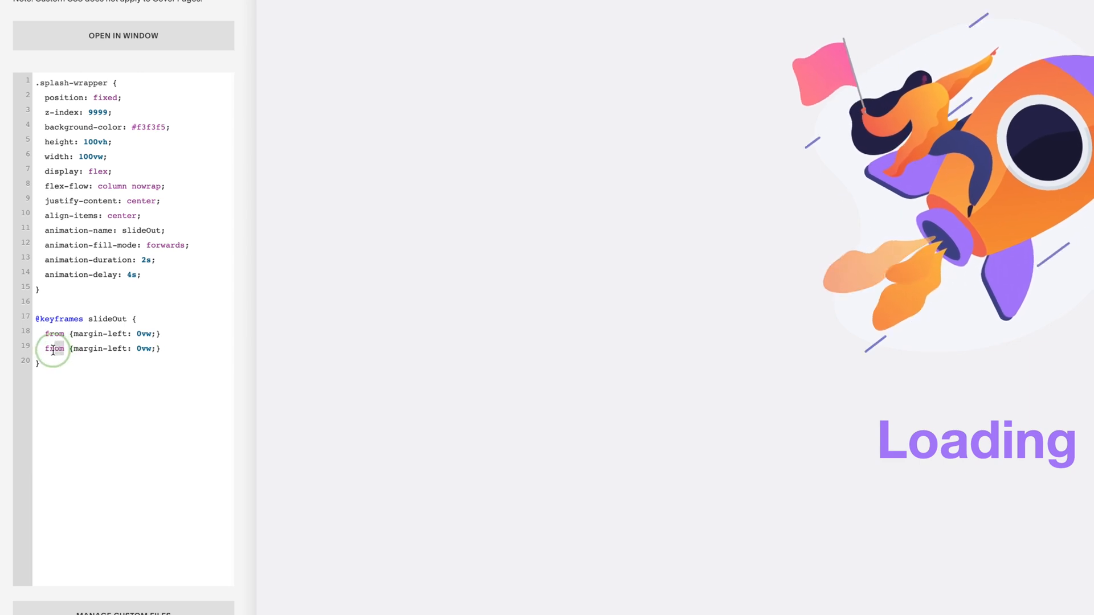
double_click(53, 348)
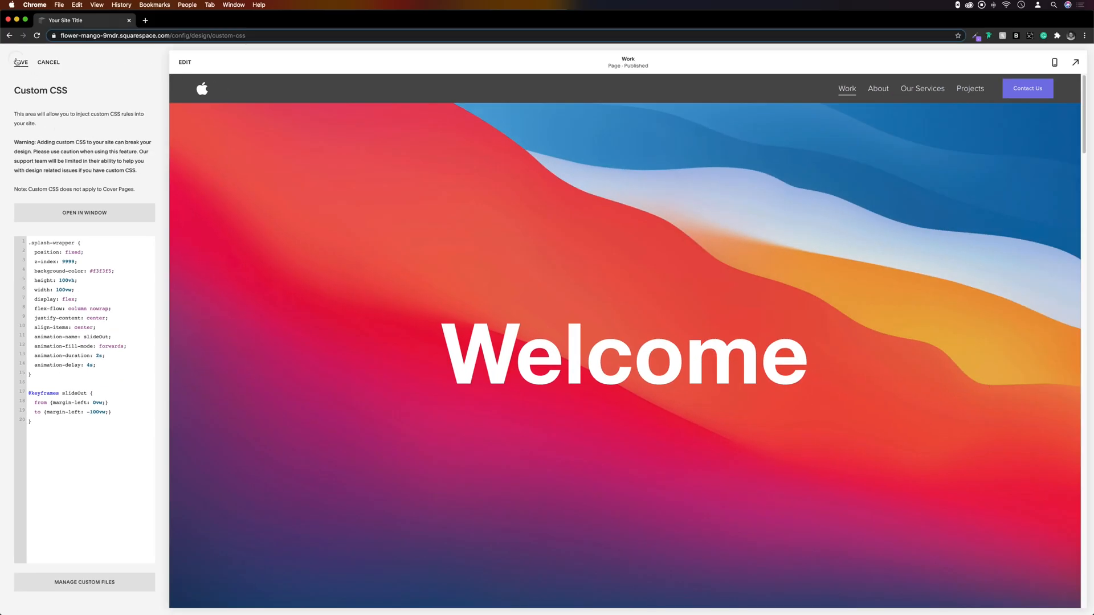
Let the splash overlay slide out so the preview reveals the Welcome page
left_click(48, 61)
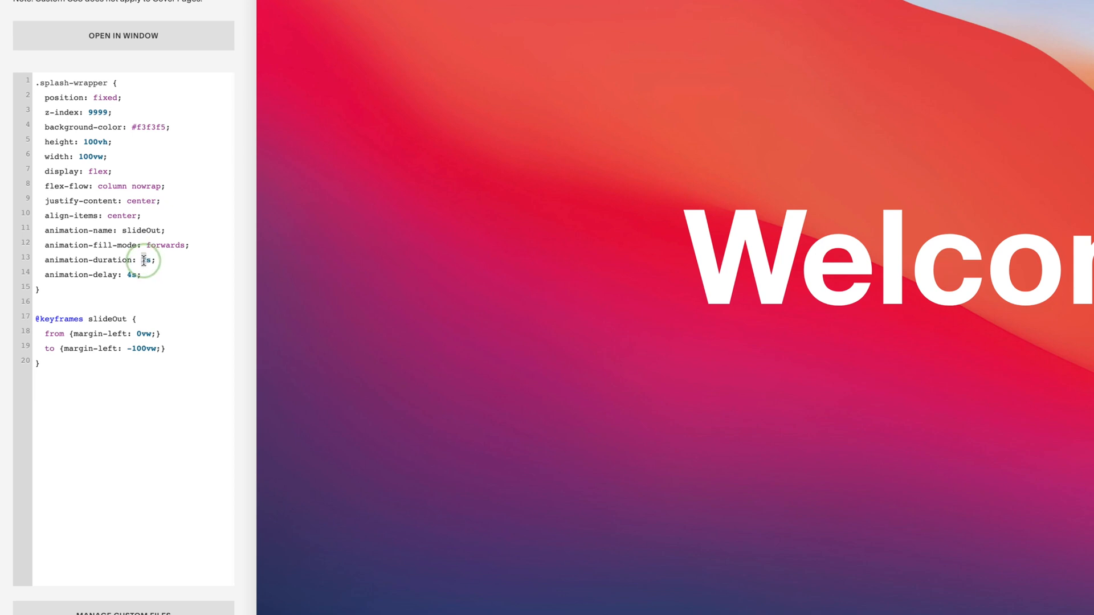
type("2s")
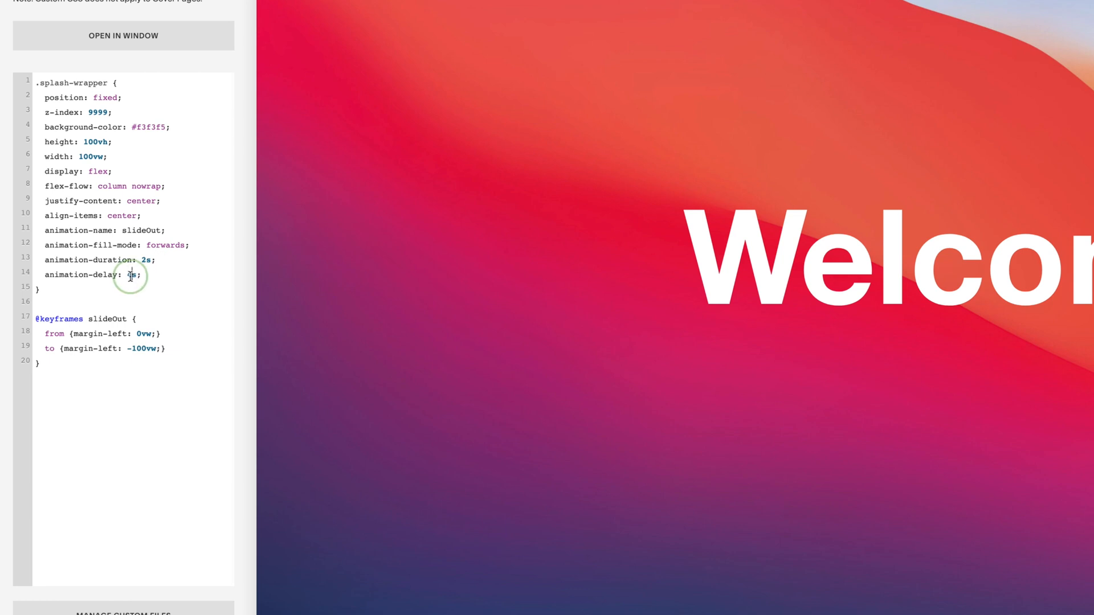
type("4s")
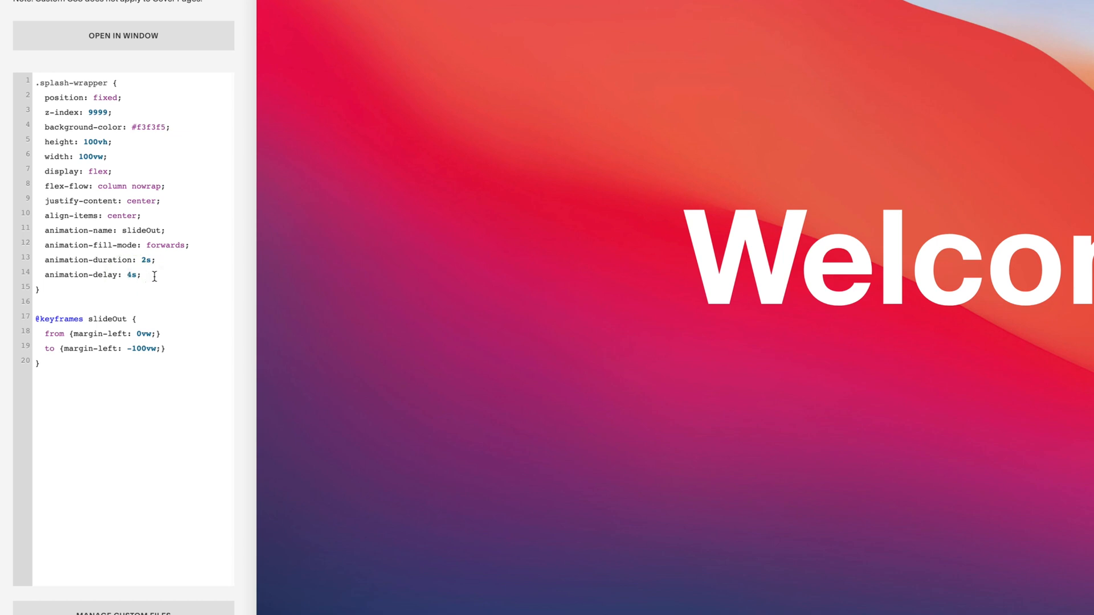
double_click(145, 260)
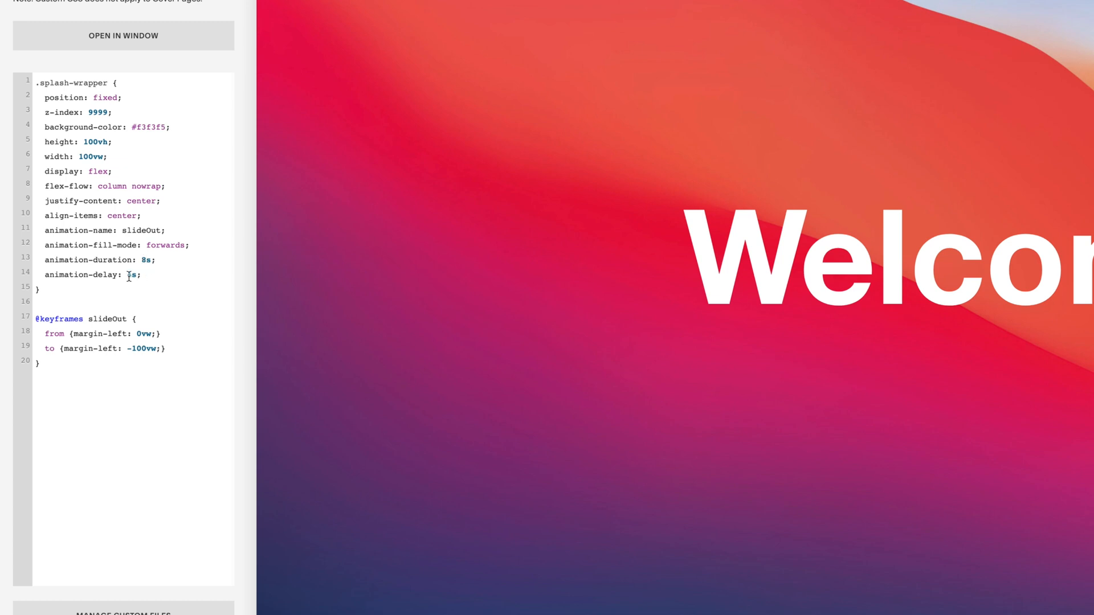
type("4")
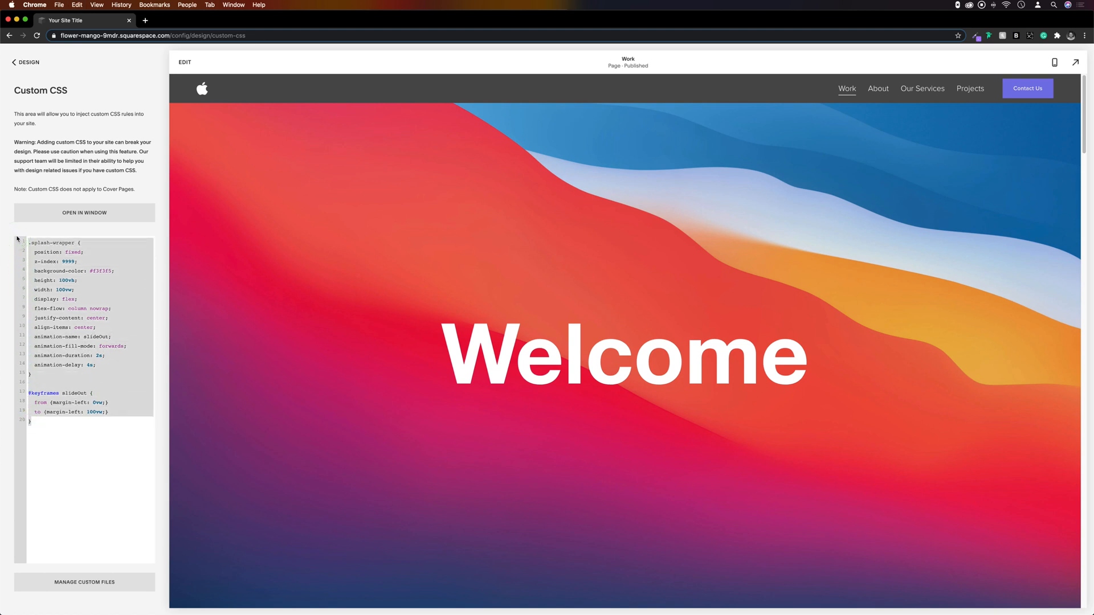
Cut all the splash CSS from the Custom CSS editor and save it empty
left_click(83, 213)
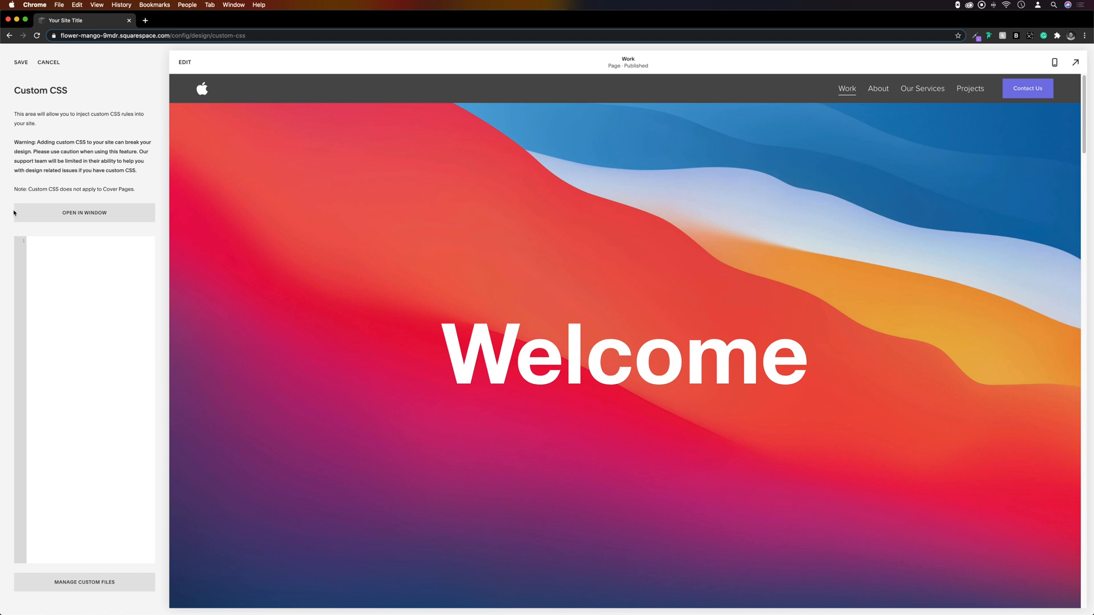
left_click(21, 61)
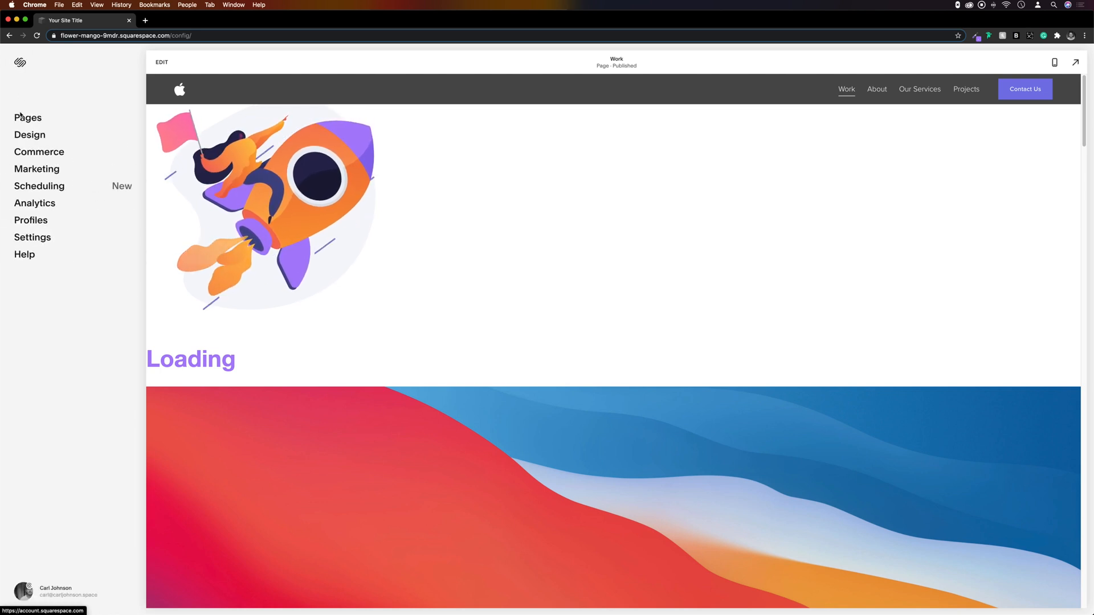
In Settings > Advanced > Code Injection, add <style></style> below the splash markup in the Header box
left_click(33, 237)
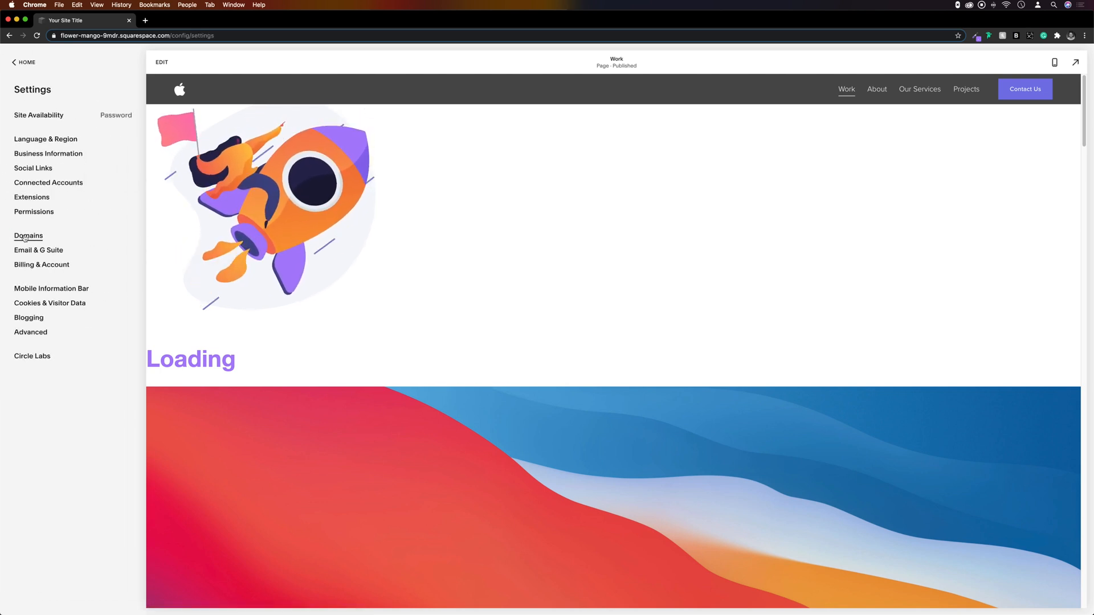
left_click(31, 331)
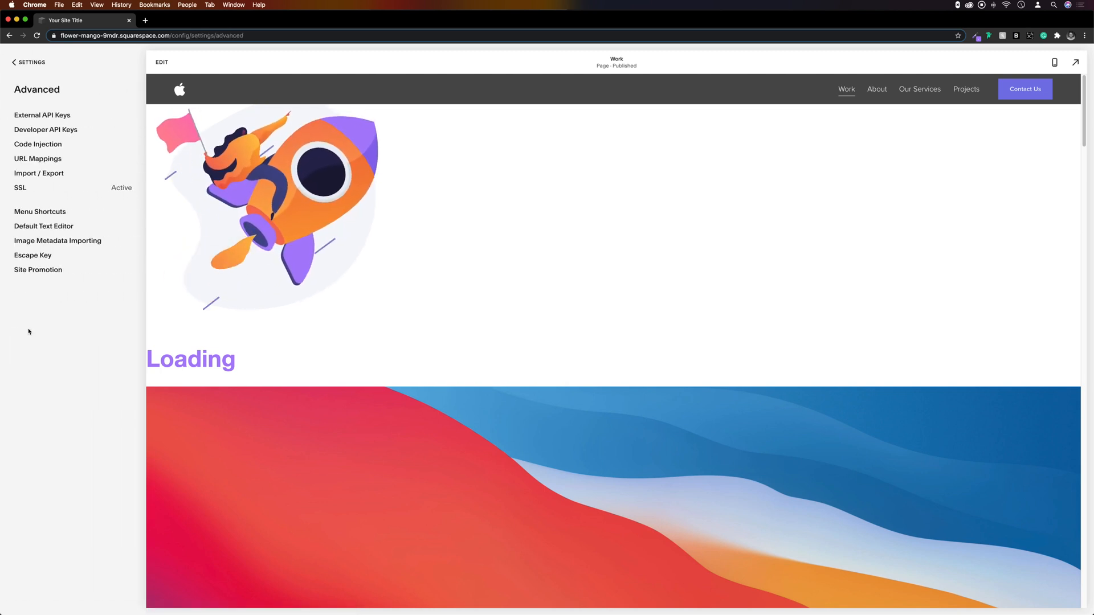
left_click(38, 144)
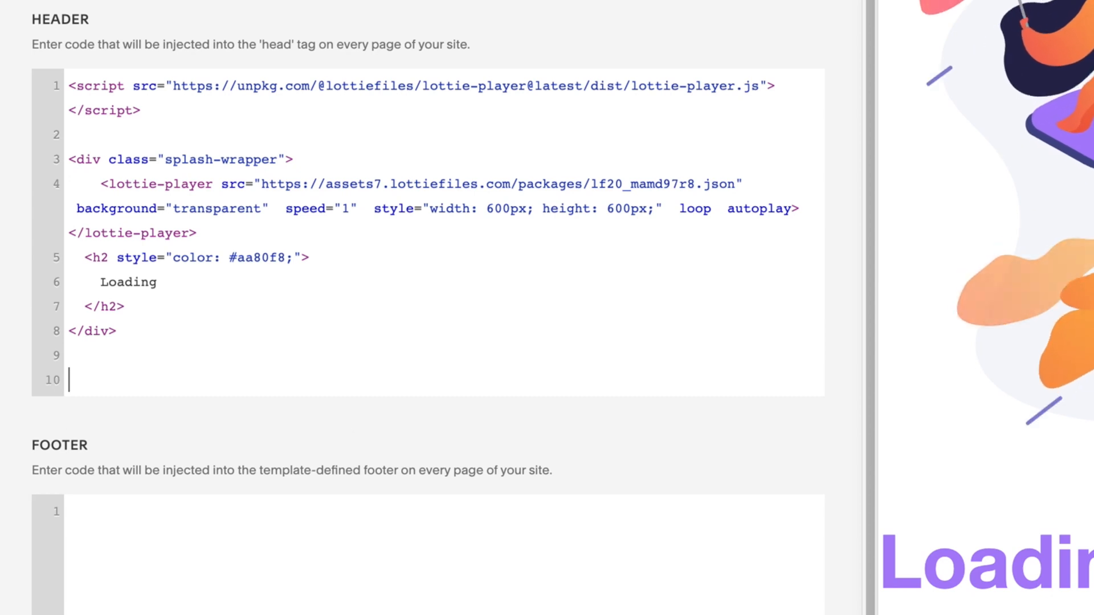
type("<style></style>")
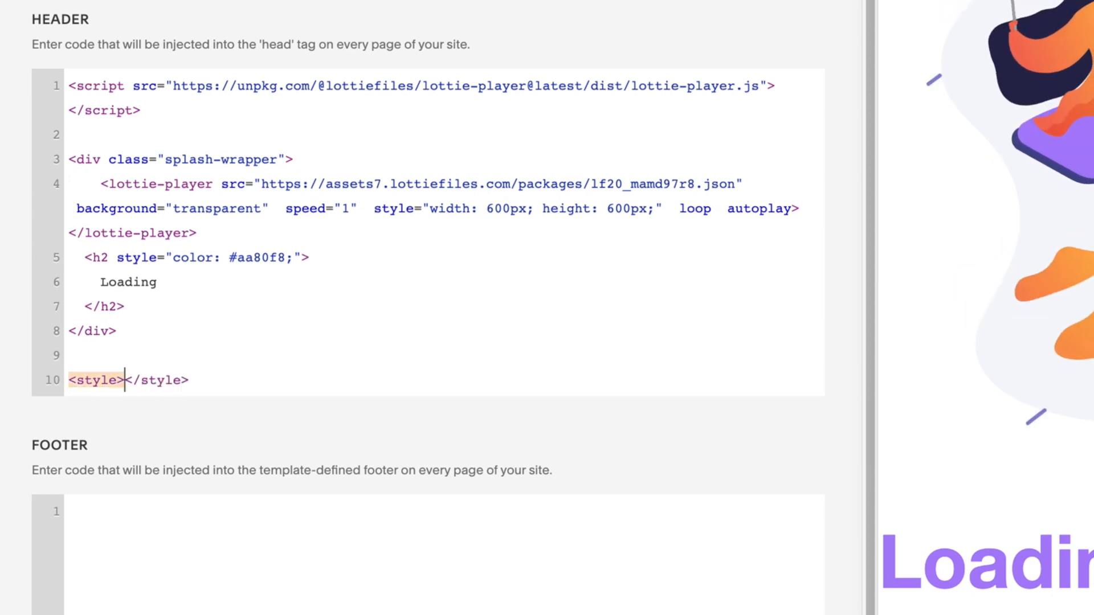